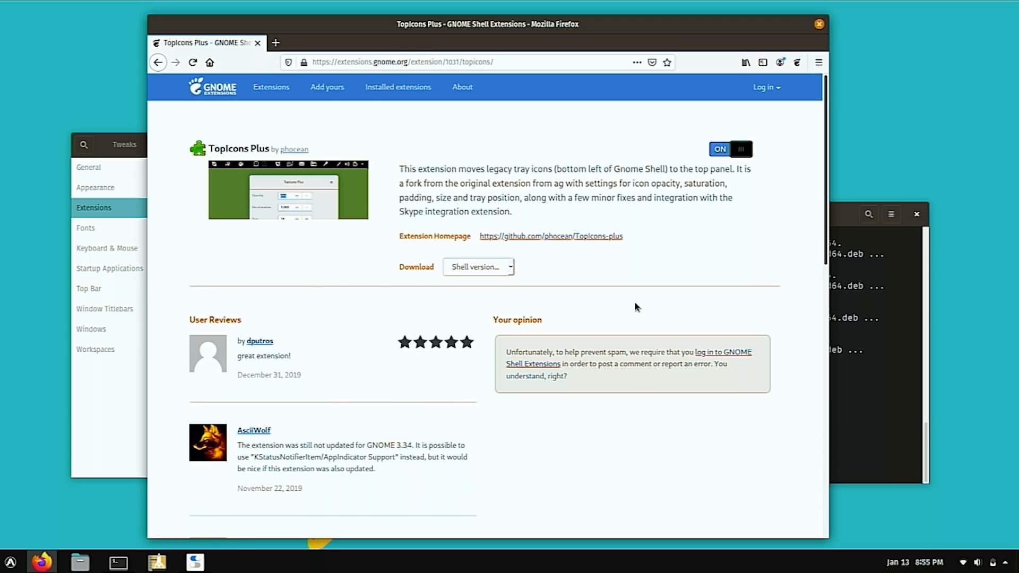
mouse_move(323, 37)
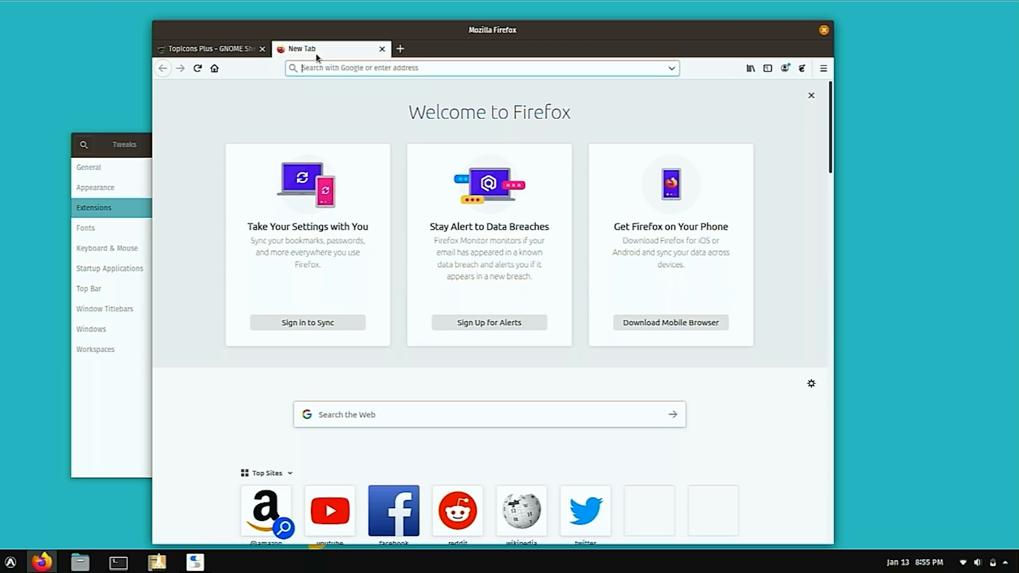
Search Google for "gnome looks" in a new Firefox tab and view the results.
text(gnome l)
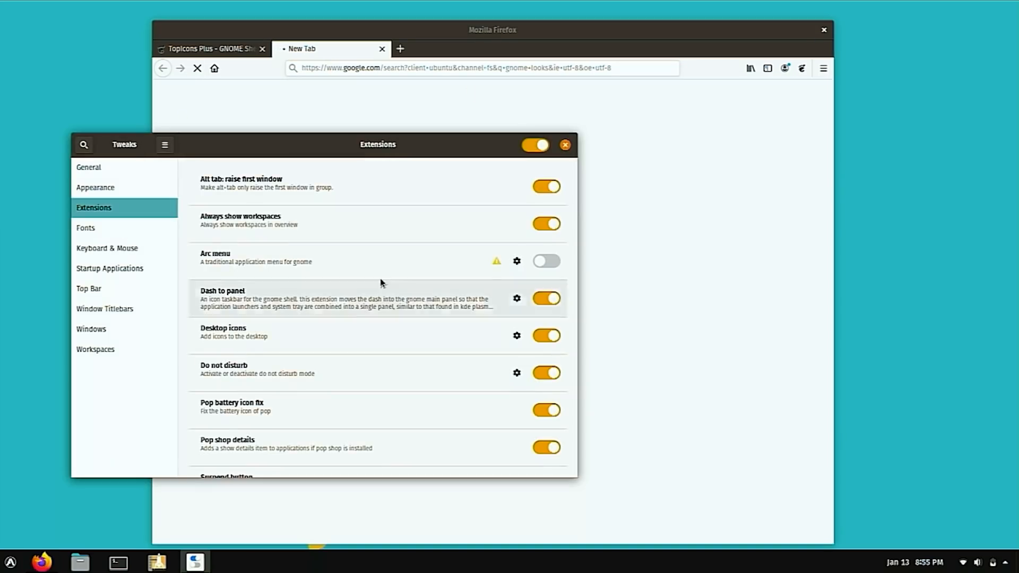
click(564, 145)
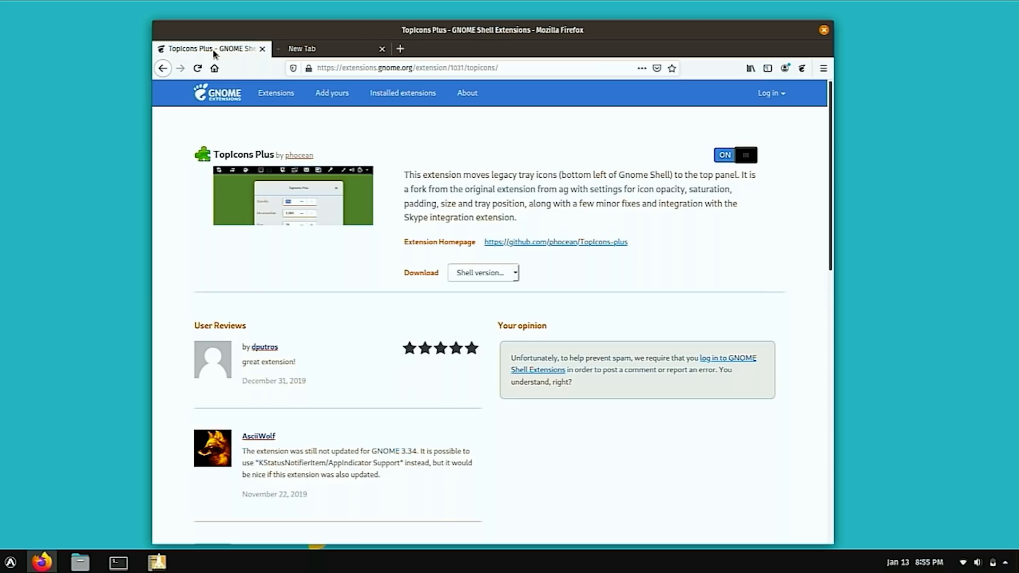
click(331, 48)
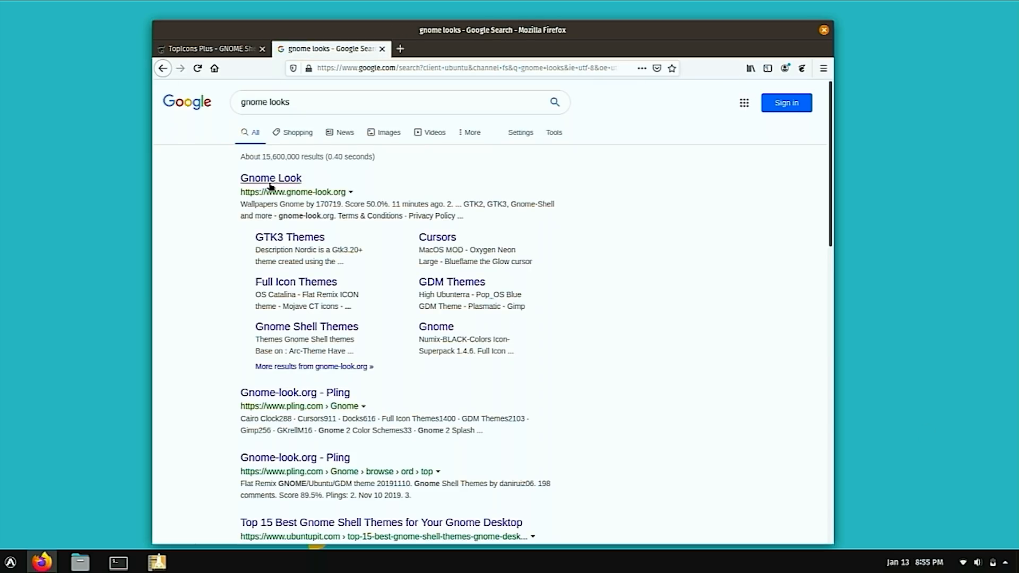
On Gnome Look, search telinkrin and open the Telinkrin- Arrongin themes page.
click(271, 177)
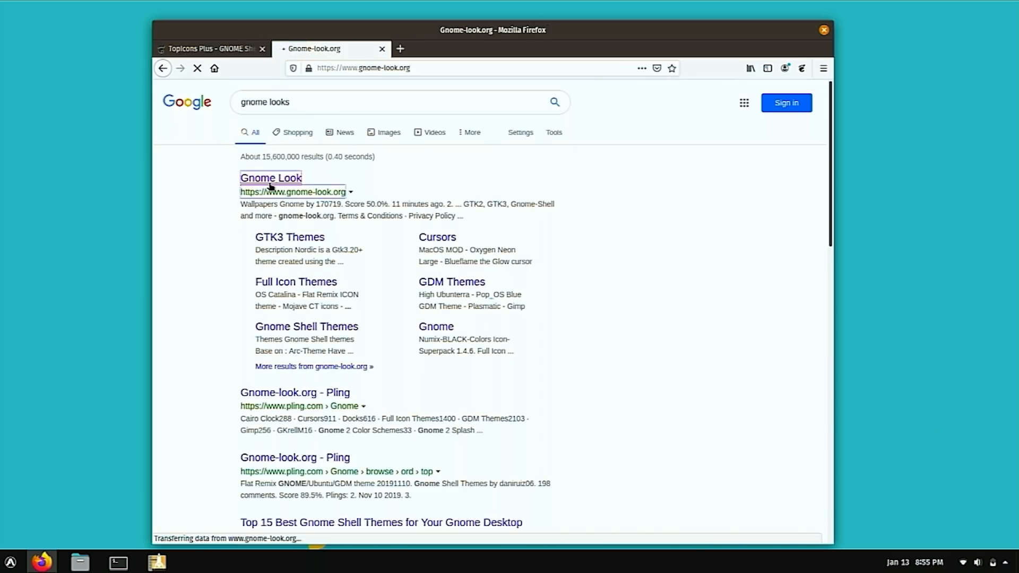
click(271, 177)
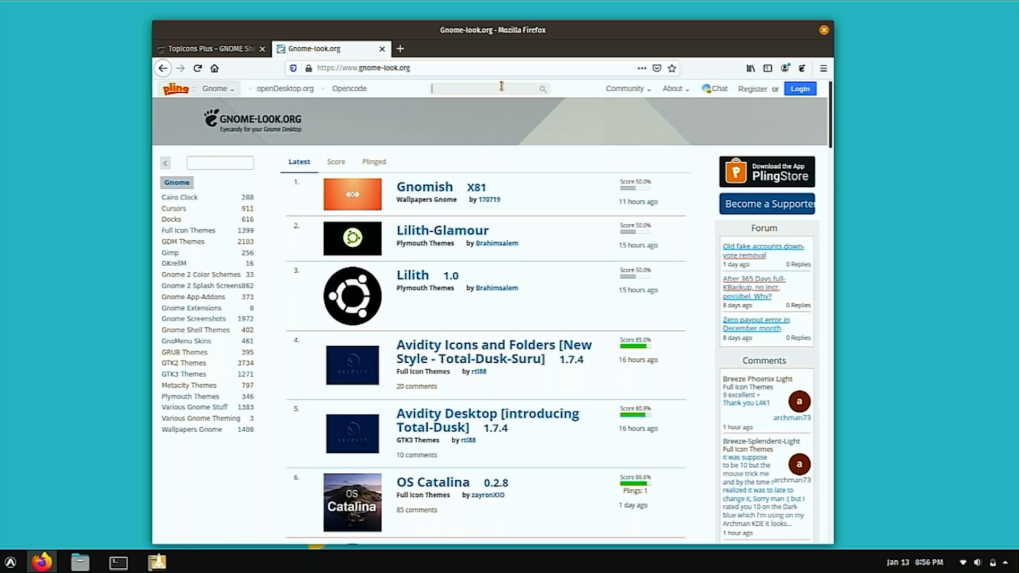
text(telink)
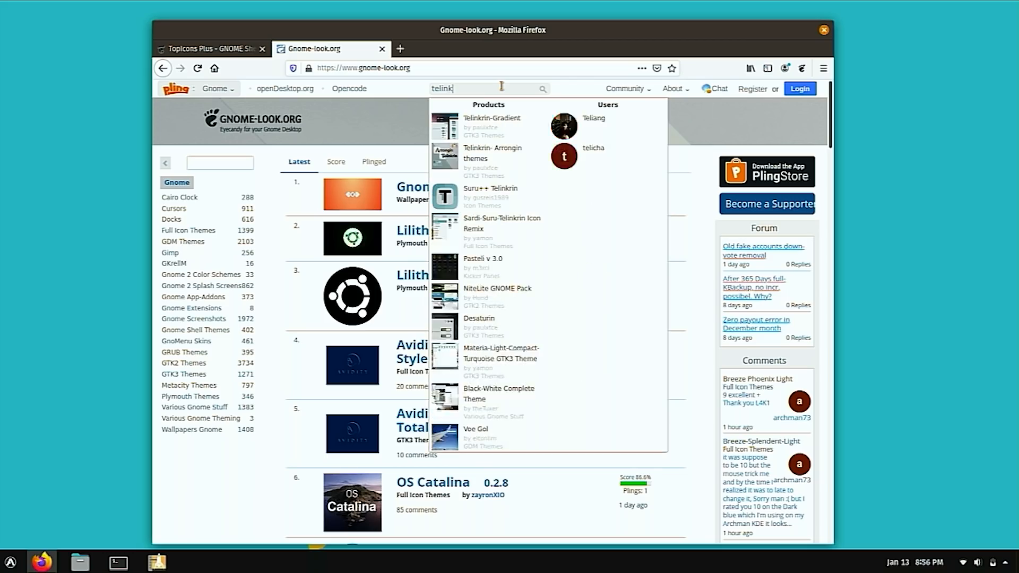
text(rin)
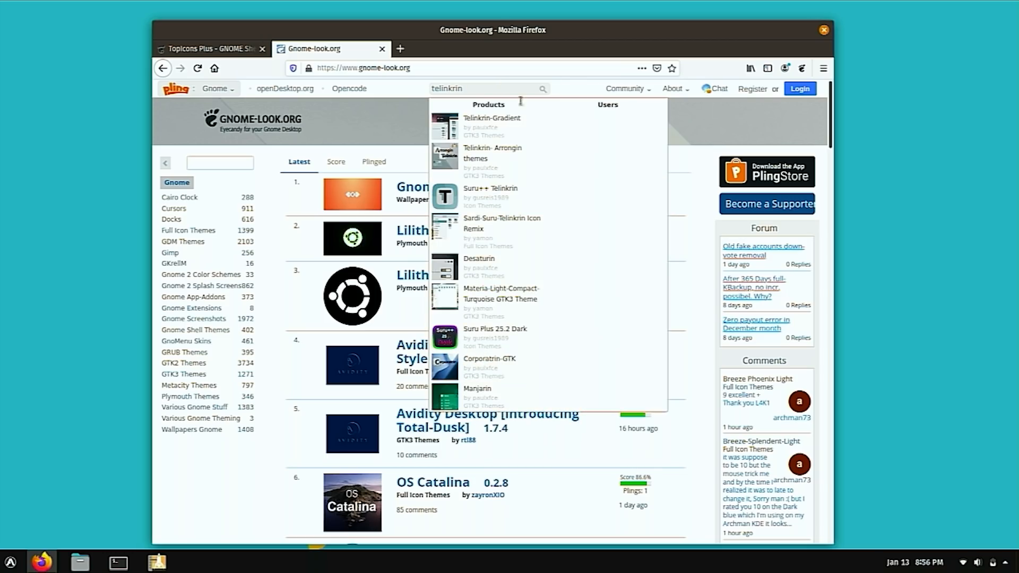
click(491, 153)
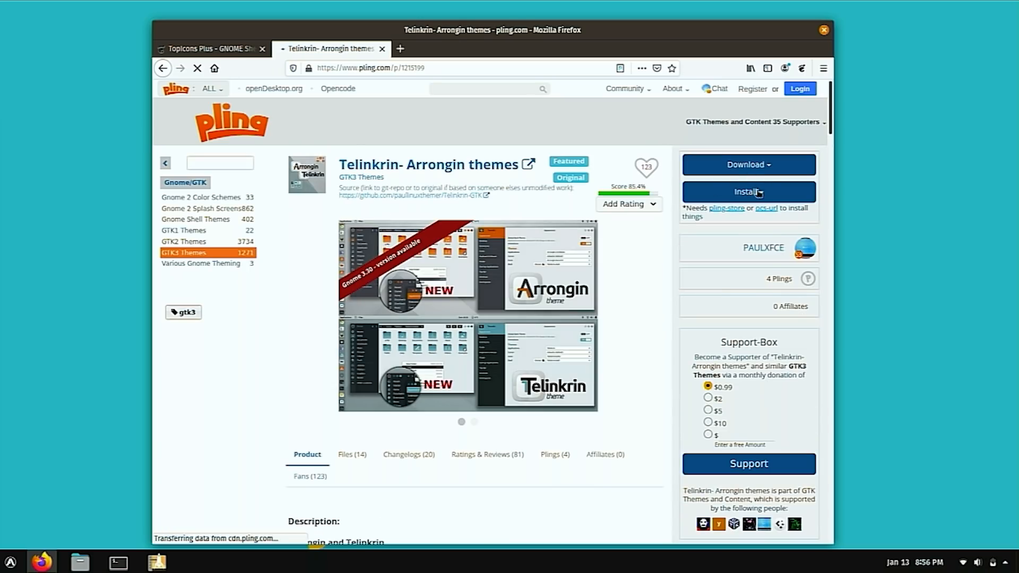
Download the Telinkrin-Buttons-Right-Gn-3.32.tar.xz archive and check its progress.
click(748, 165)
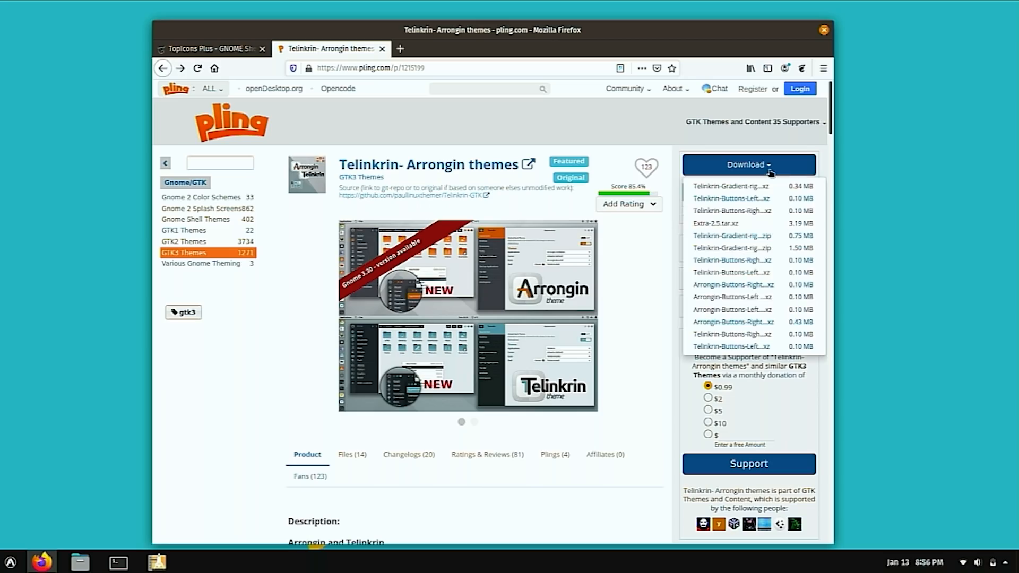
mouse_move(732, 210)
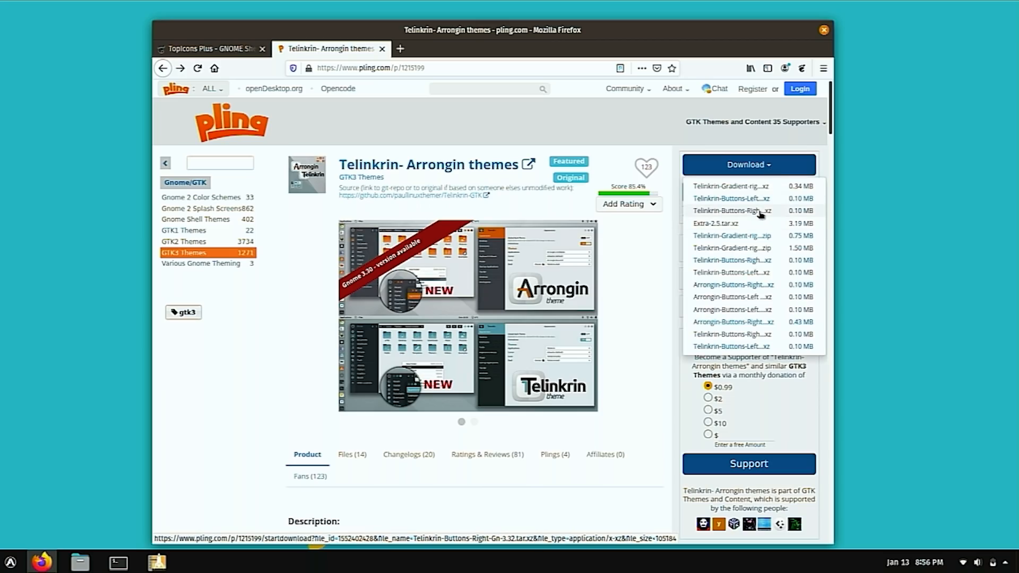
click(731, 210)
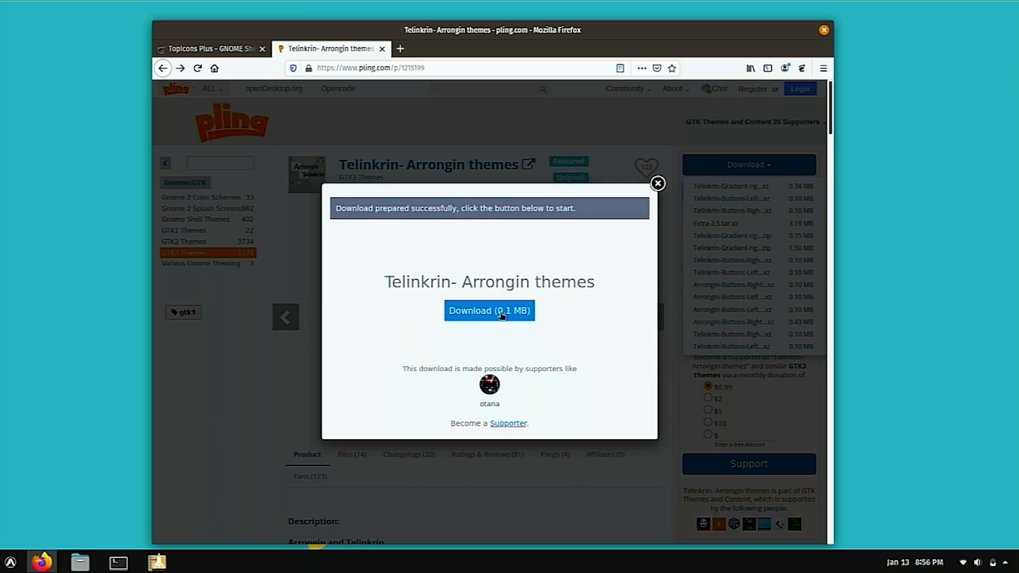
click(488, 310)
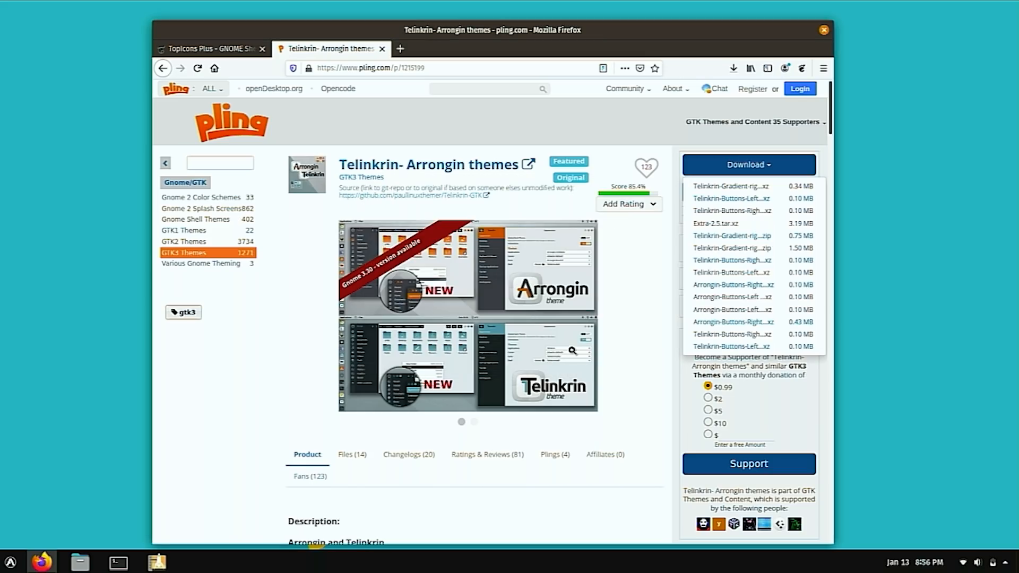
mouse_move(801, 37)
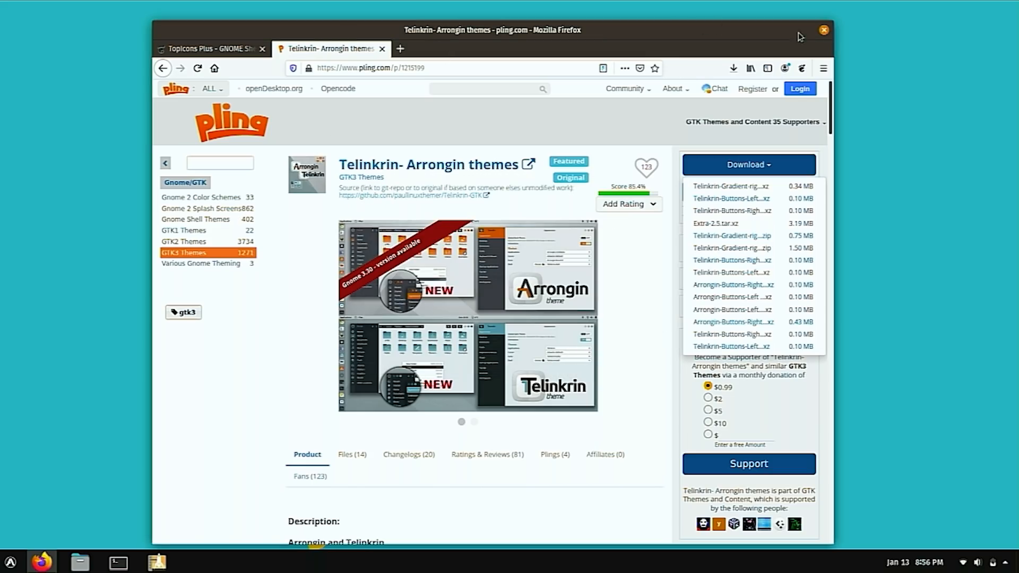
click(733, 68)
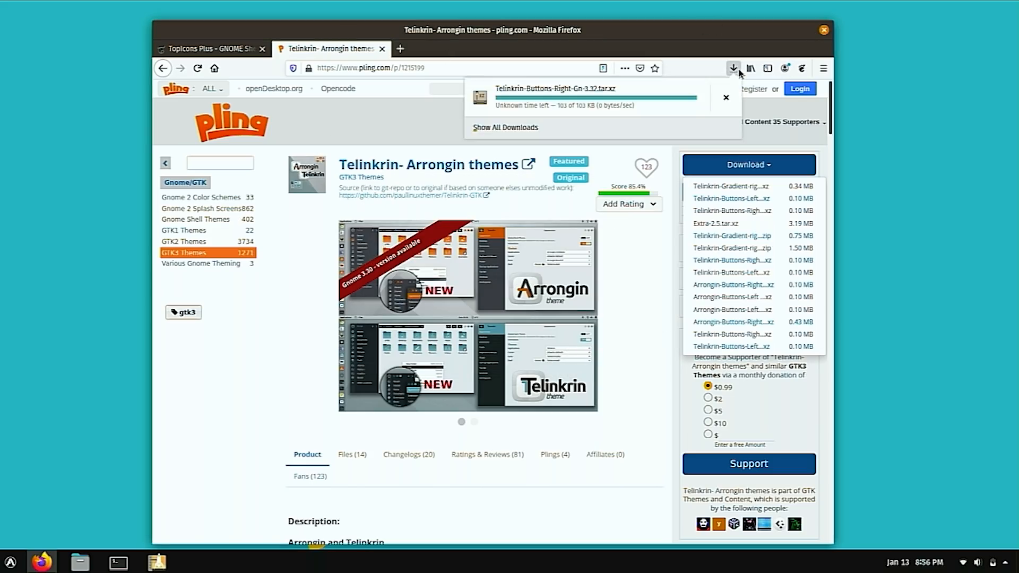
mouse_move(733, 69)
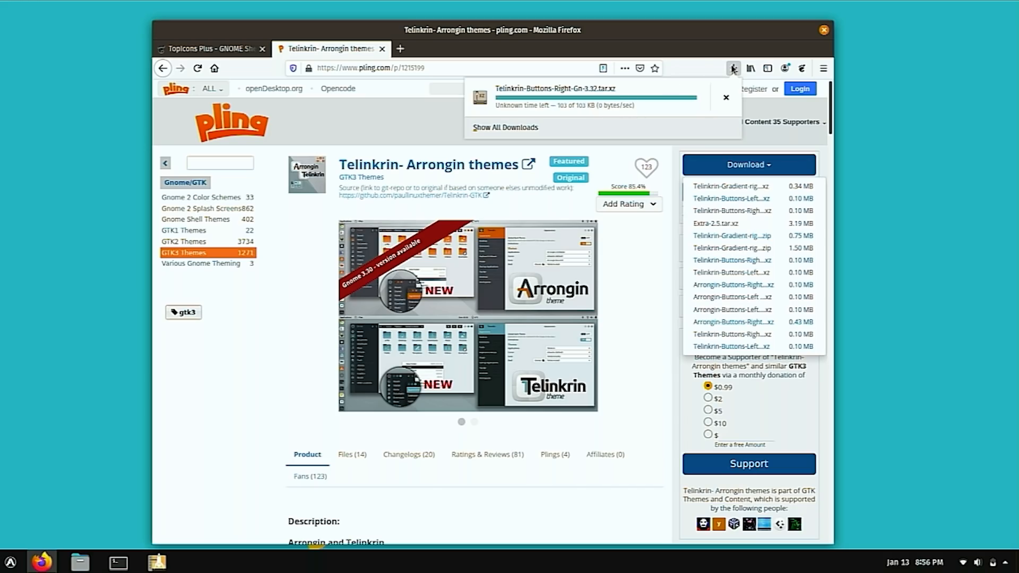
Extract the theme archive in Downloads and cut the extracted folder.
click(80, 562)
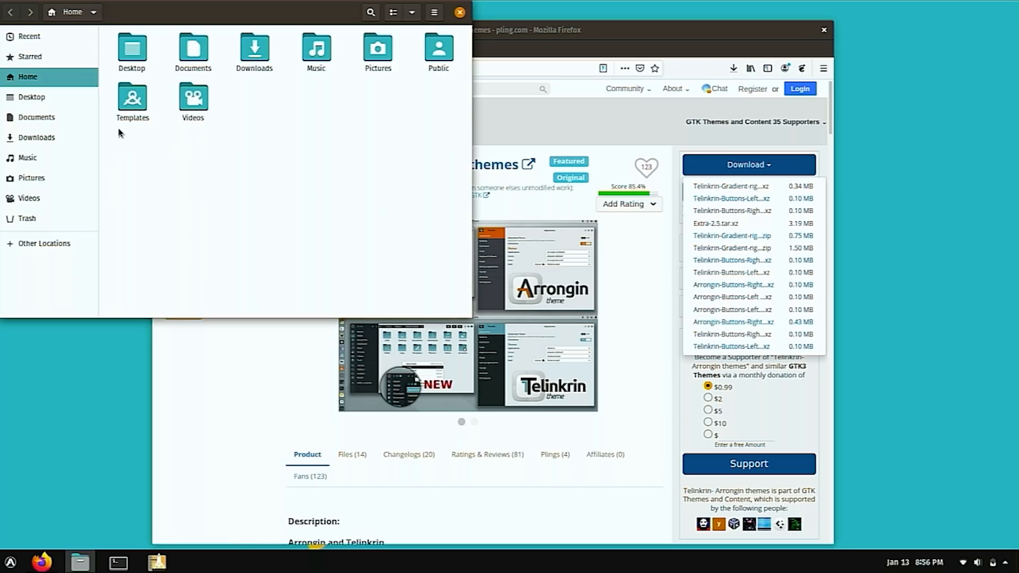
click(733, 68)
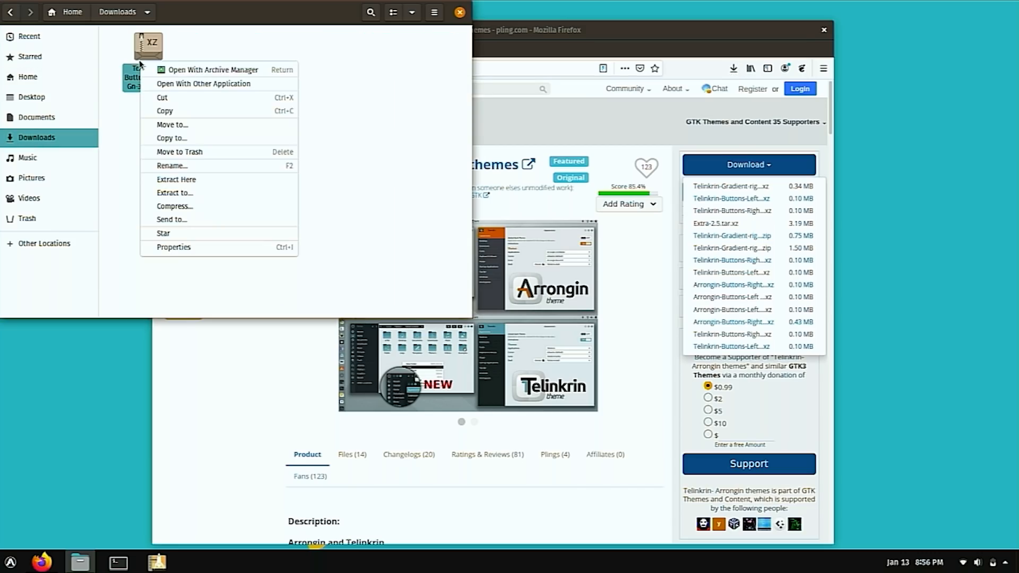
click(213, 71)
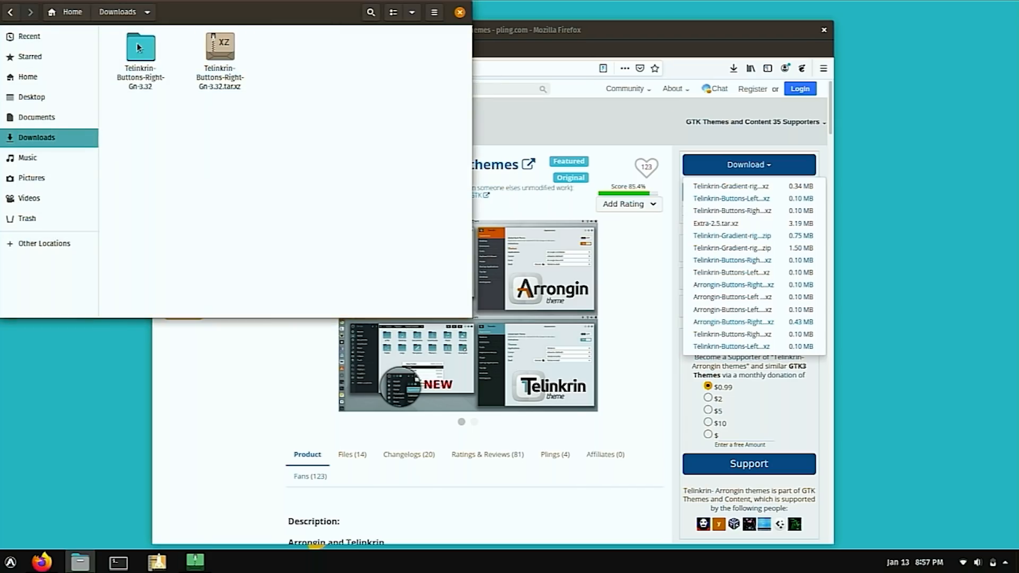
click(140, 58)
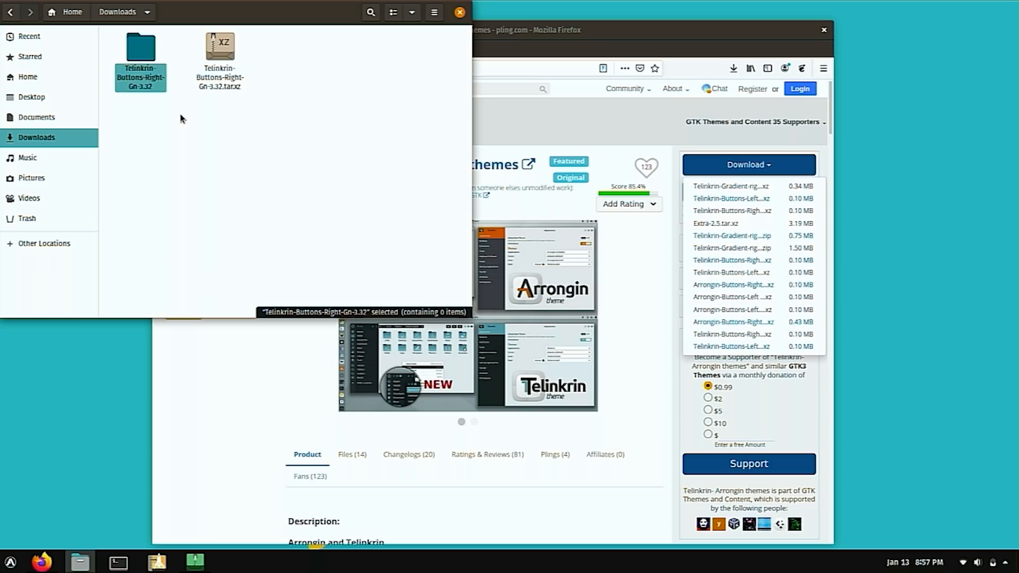
right_click(251, 159)
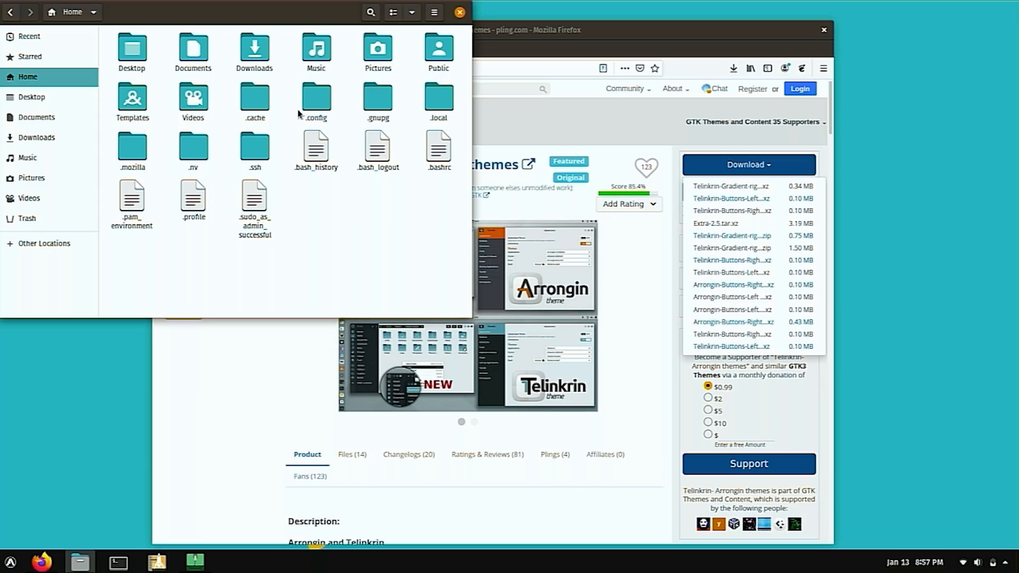
Create a hidden .themes folder in Home and paste the theme folder inside it.
right_click(355, 200)
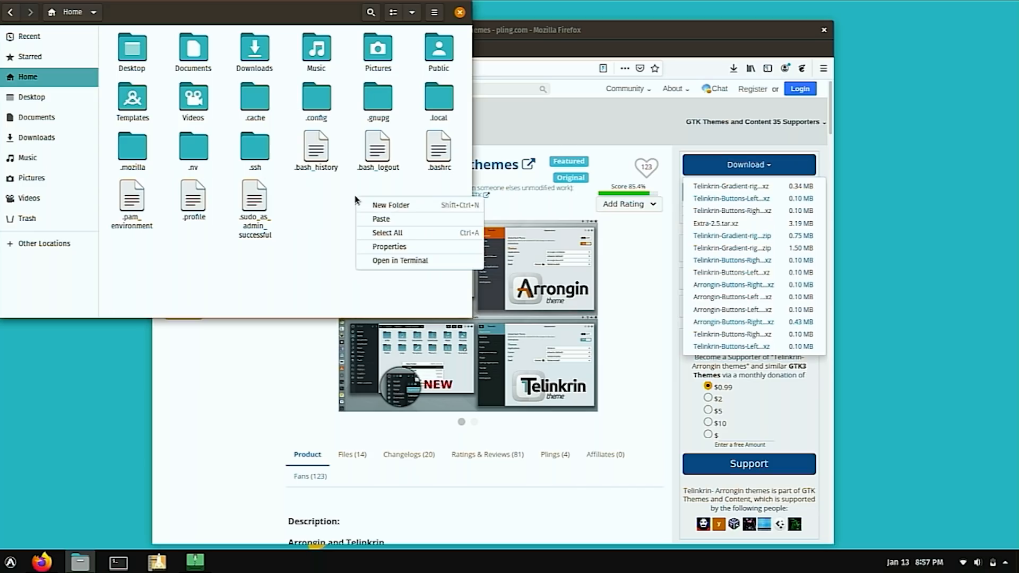
click(391, 205)
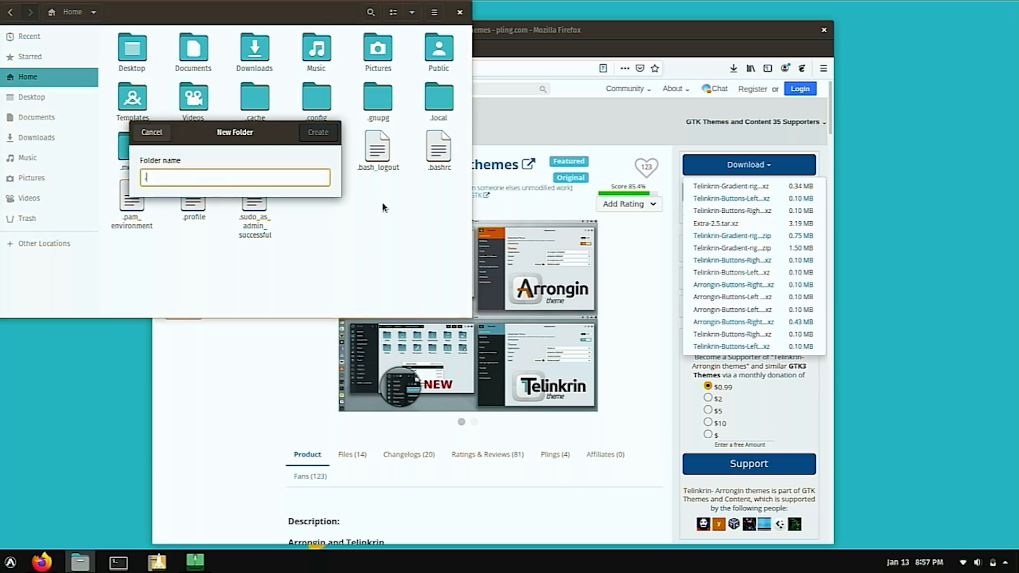
click(317, 132)
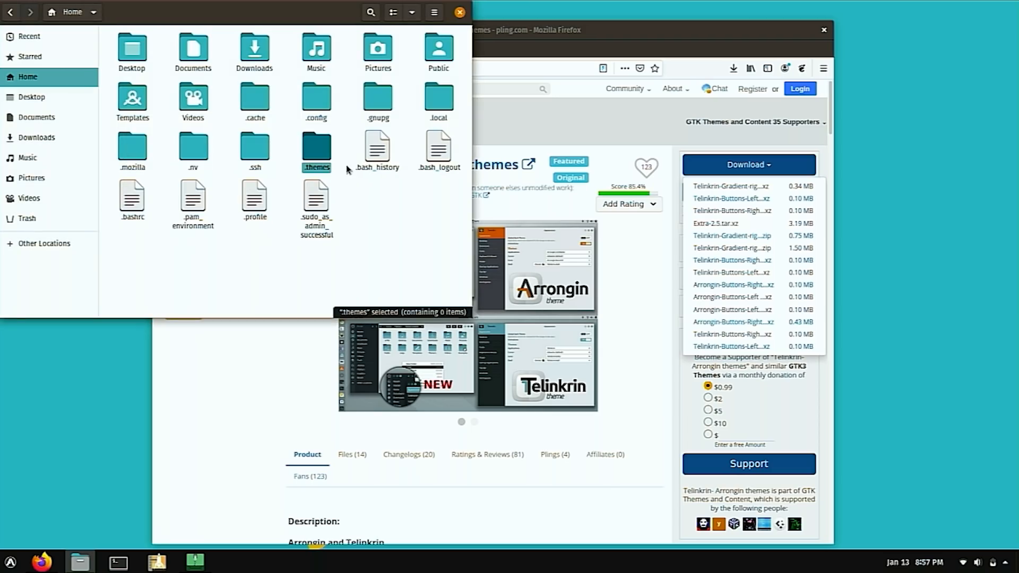
double_click(317, 150)
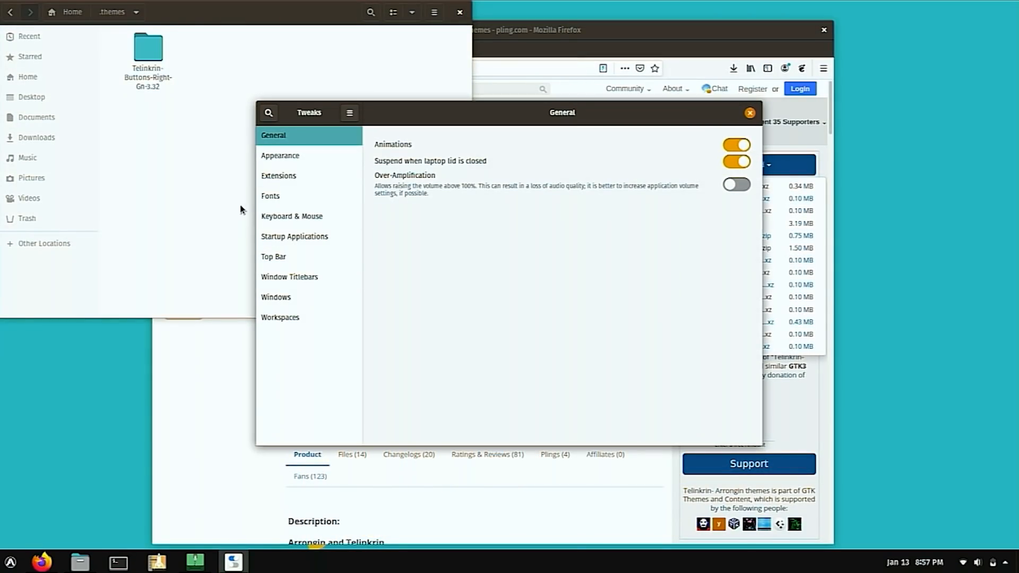
In Tweaks Appearance, set Telinkrin-Buttons-Right-Gn-3.32 as both Shell and Applications theme.
click(281, 155)
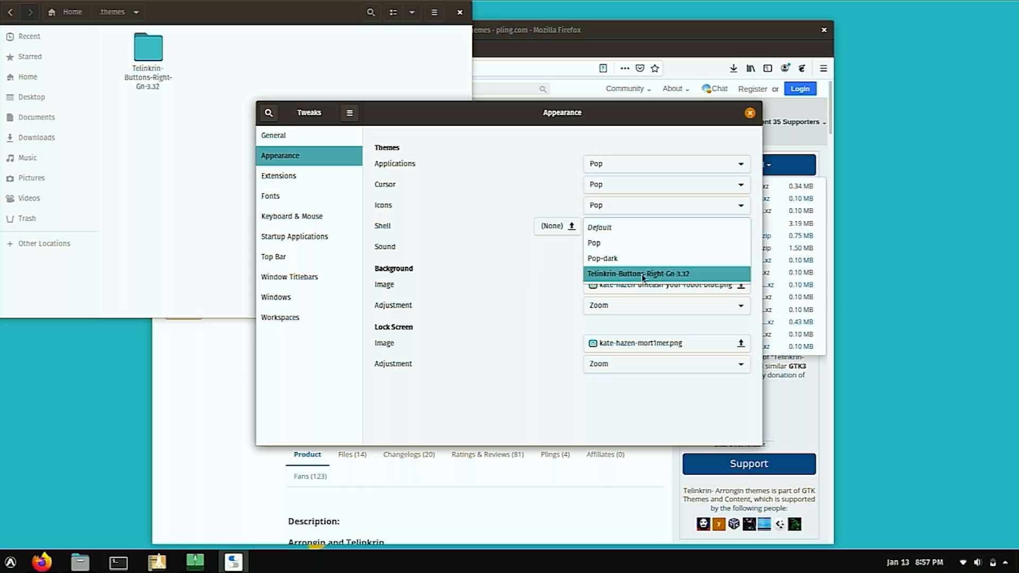
click(637, 274)
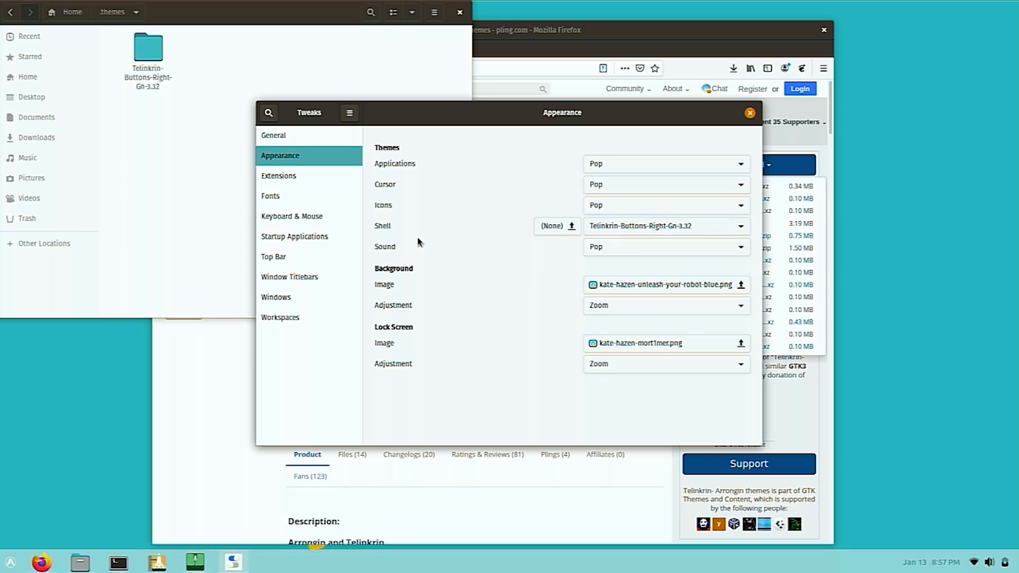
mouse_move(623, 180)
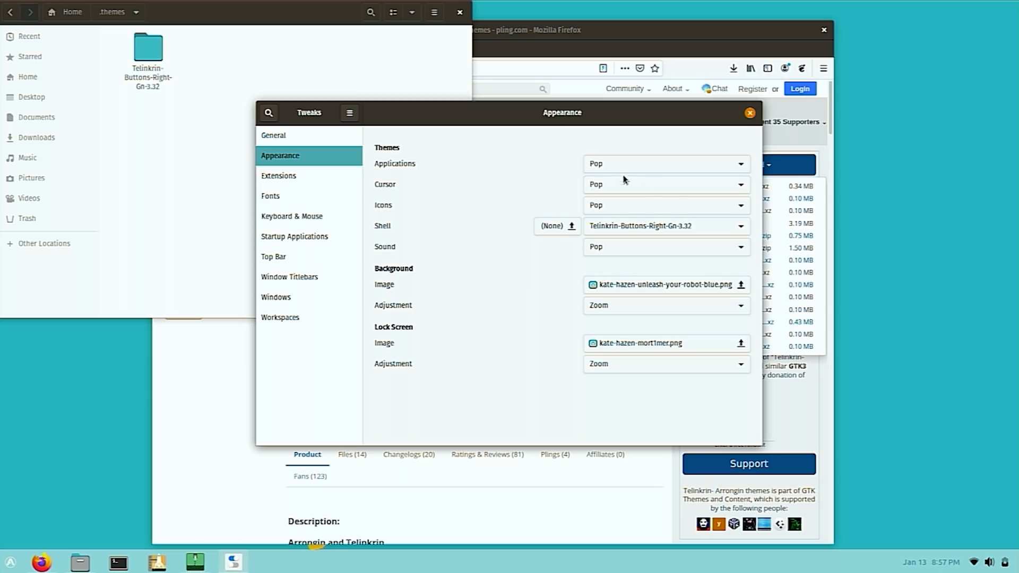
click(664, 164)
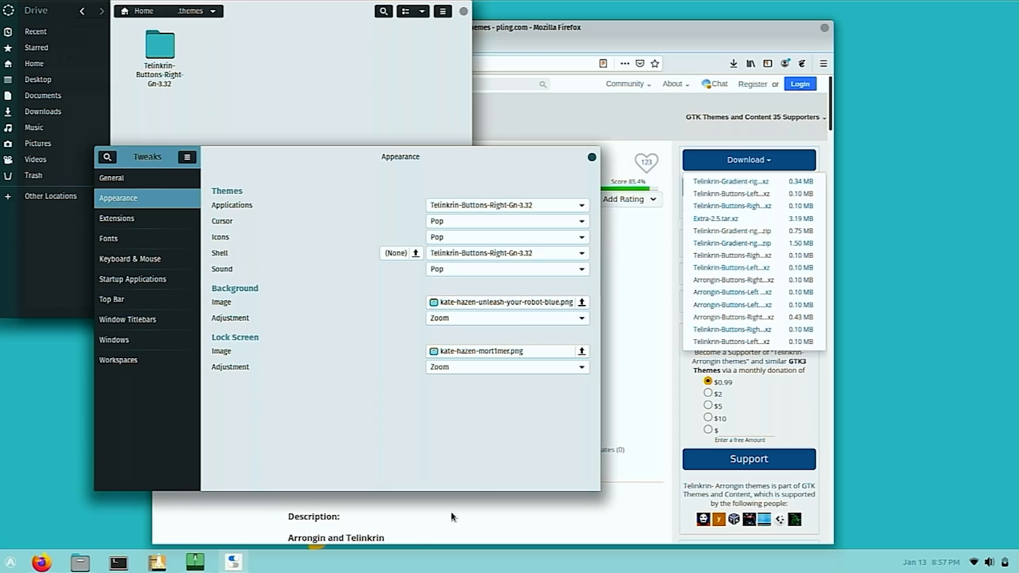
mouse_move(382, 153)
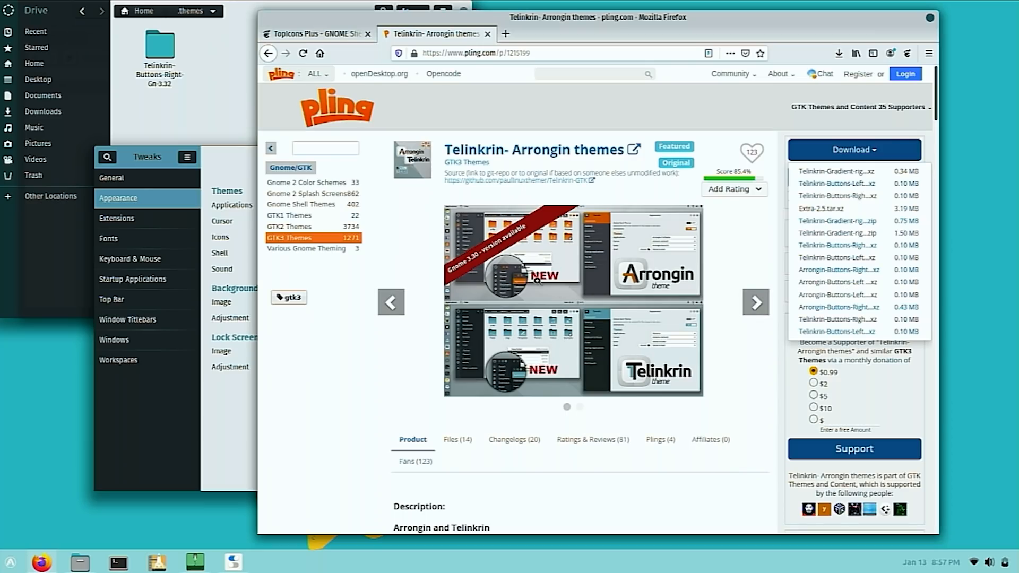
Search wallpaperflare in a new tab and open the vector sunset forest wallpaper page.
click(506, 33)
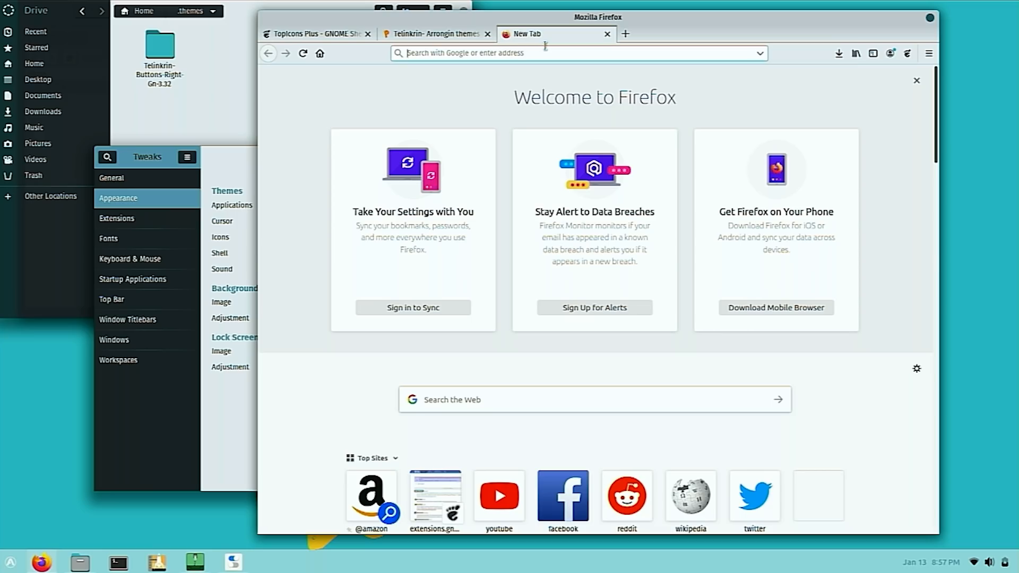
text(wallpaperflare)
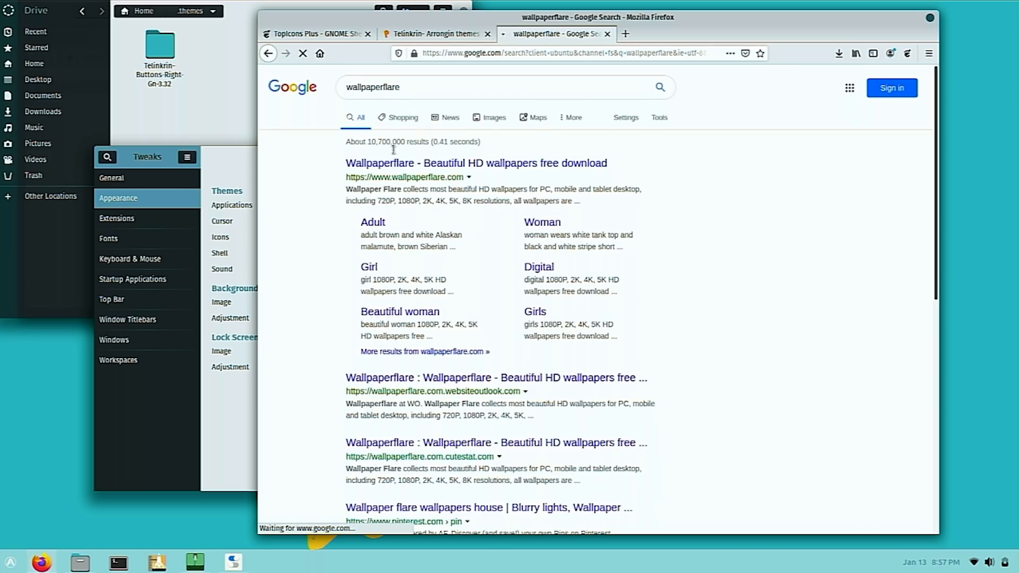
click(475, 164)
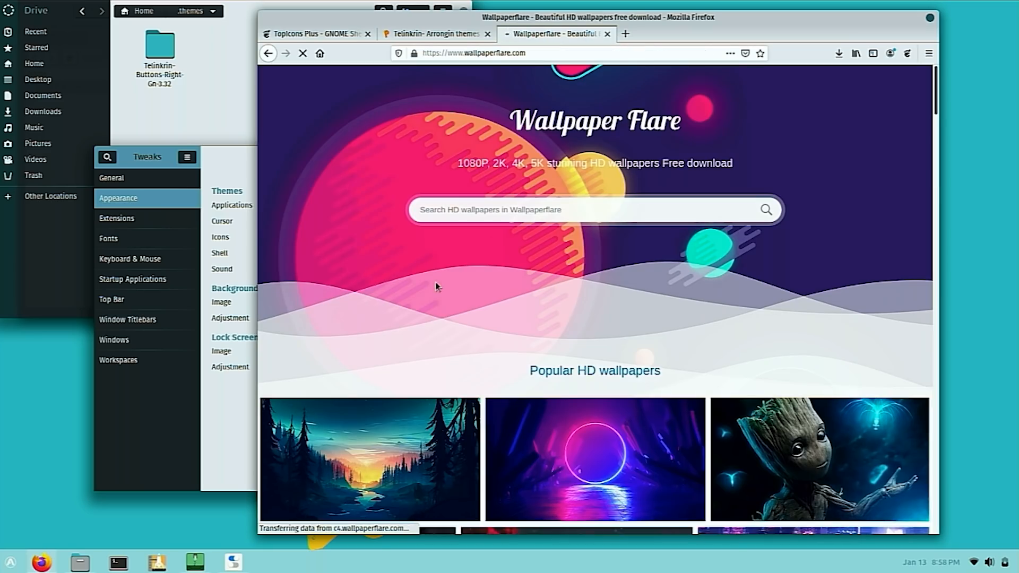
click(370, 459)
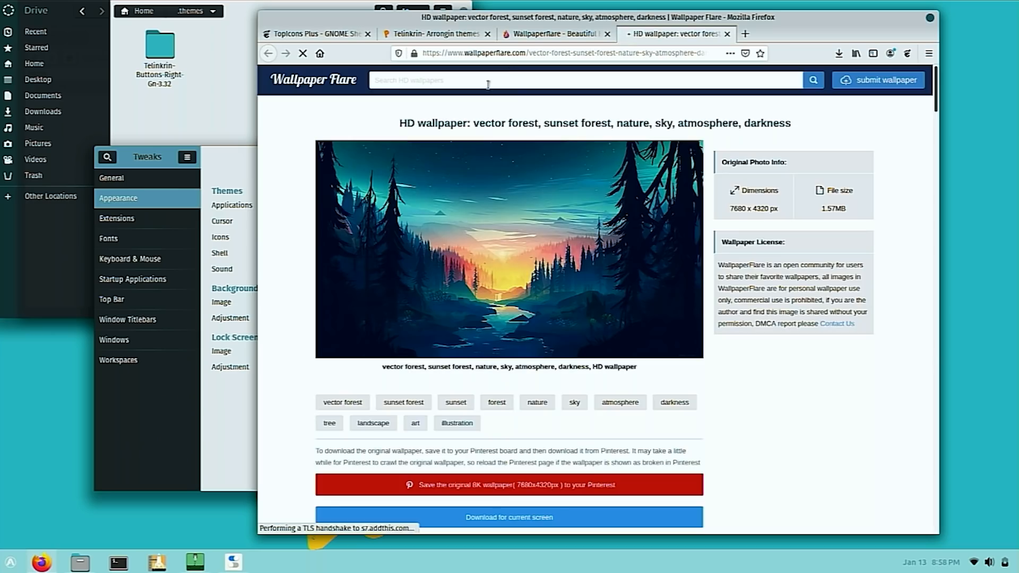
scroll(down, 3)
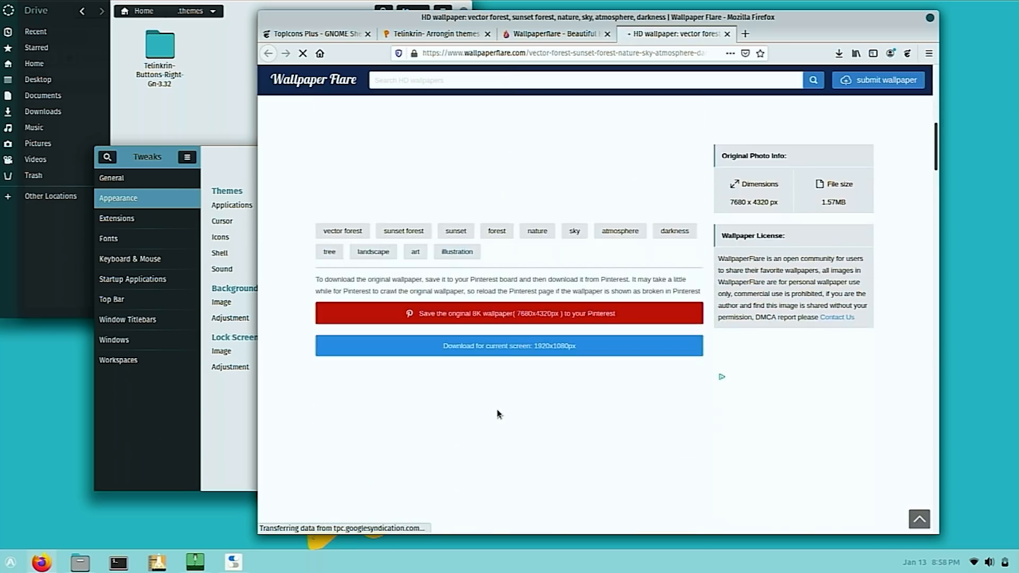
scroll(down, 3)
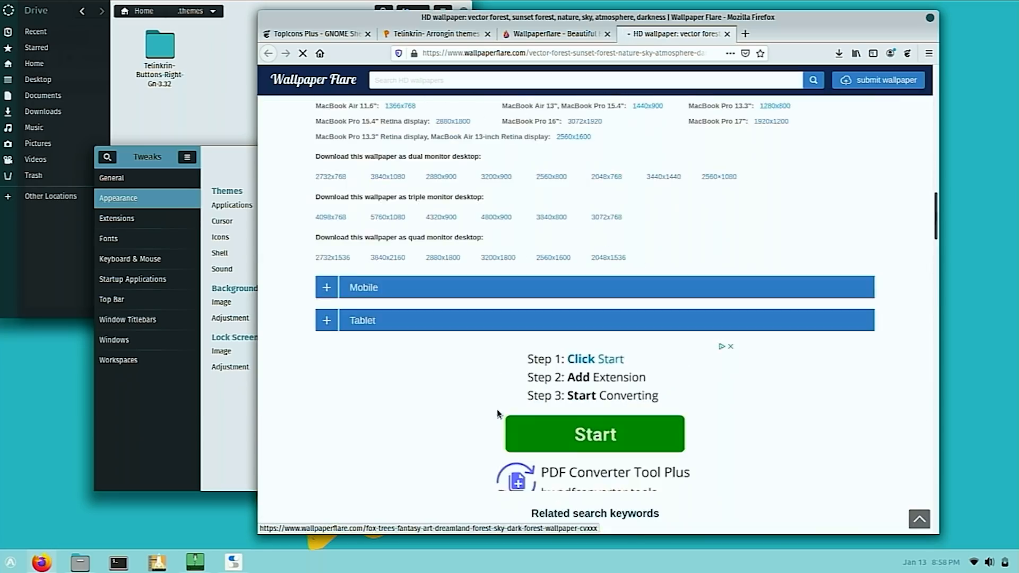
scroll(up, 3)
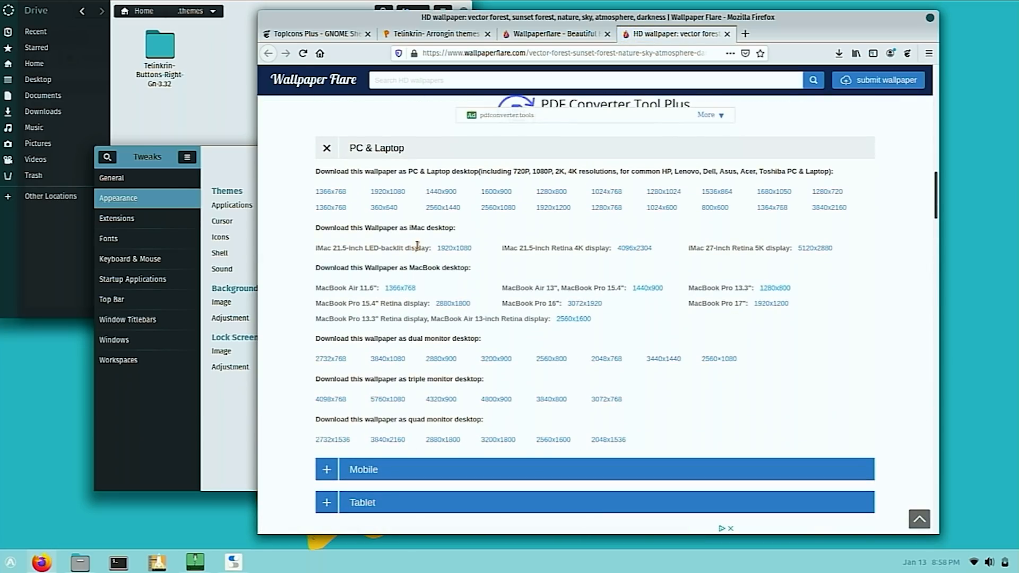
mouse_move(388, 191)
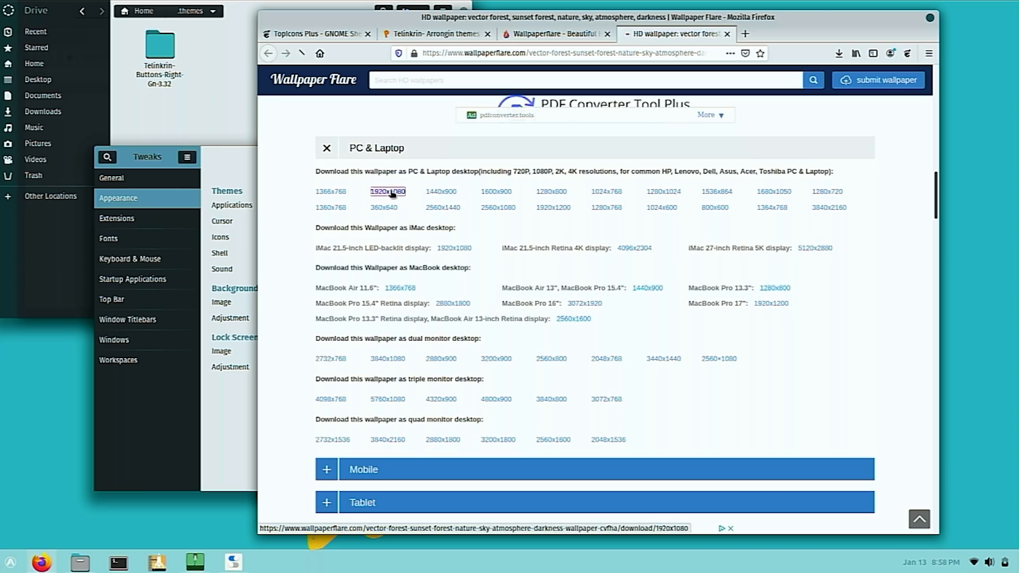
Save the 1920x1080 version into Pictures and set it as the desktop wallpaper.
click(387, 191)
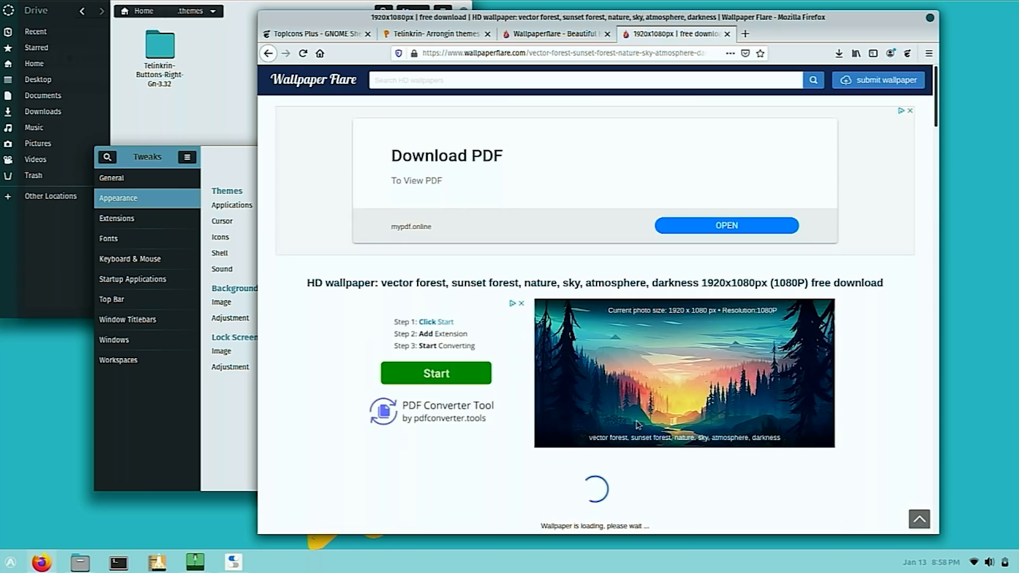
scroll(down, 3)
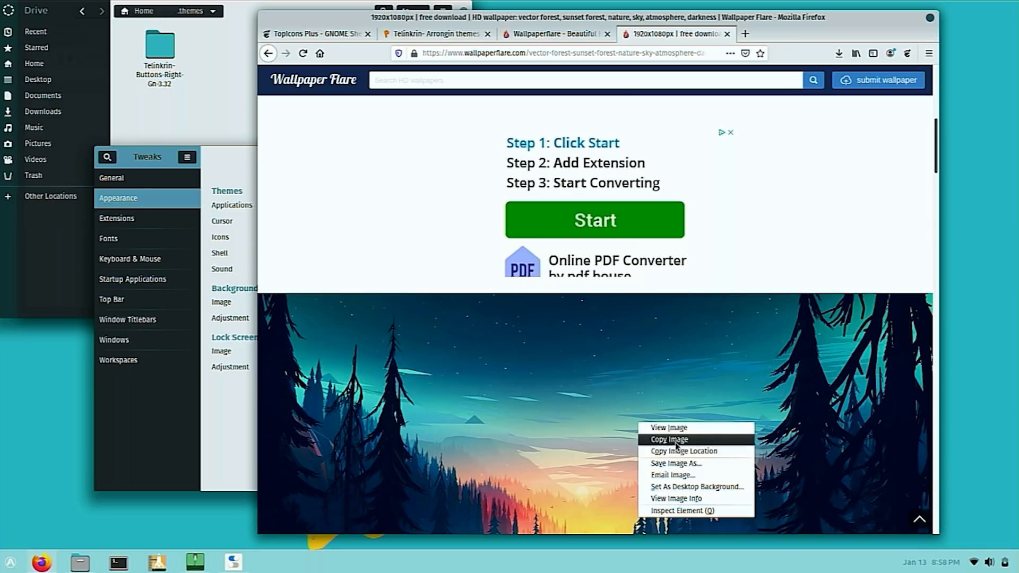
click(676, 463)
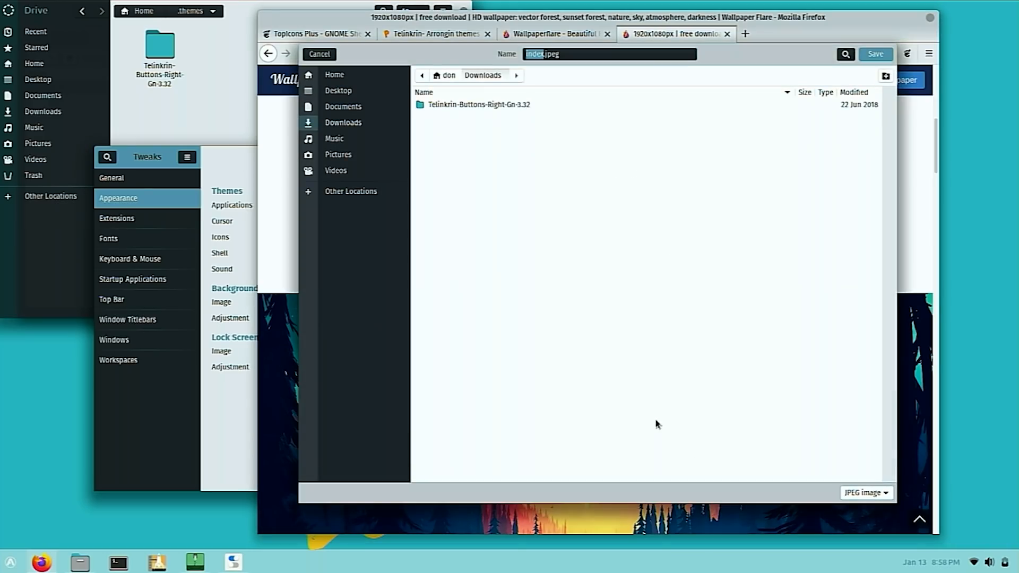
mouse_move(355, 138)
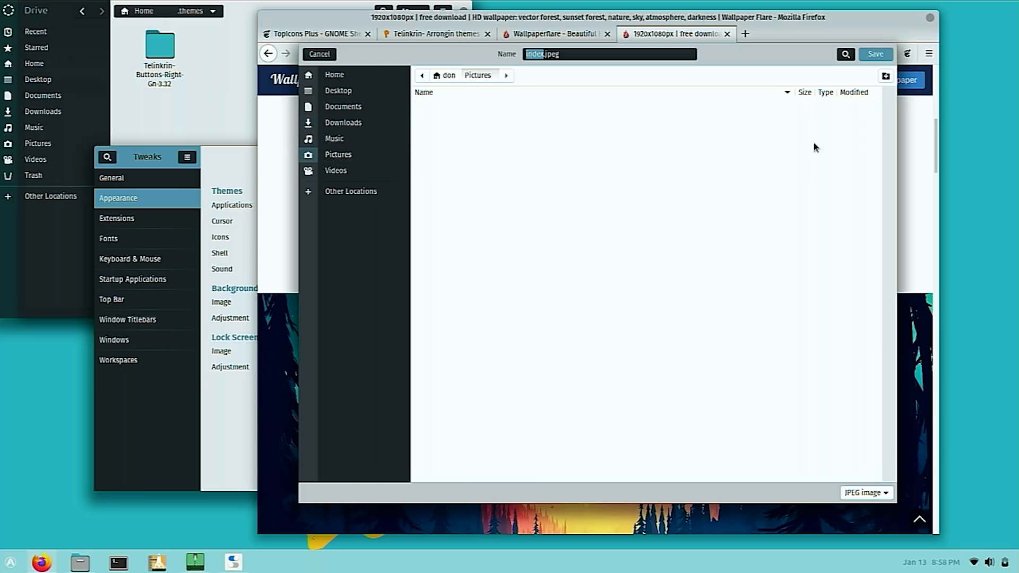
click(318, 54)
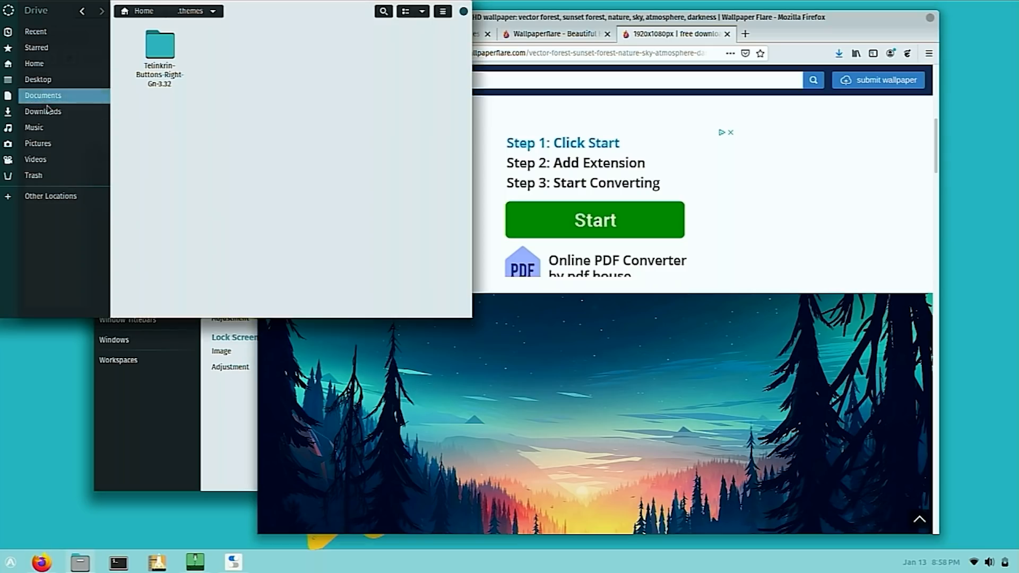
right_click(159, 56)
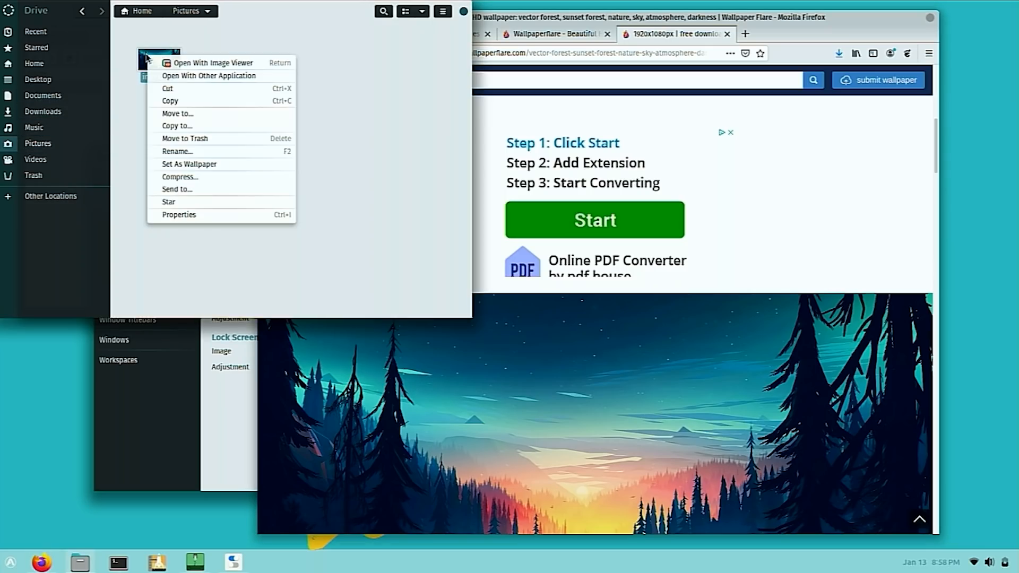
mouse_move(189, 164)
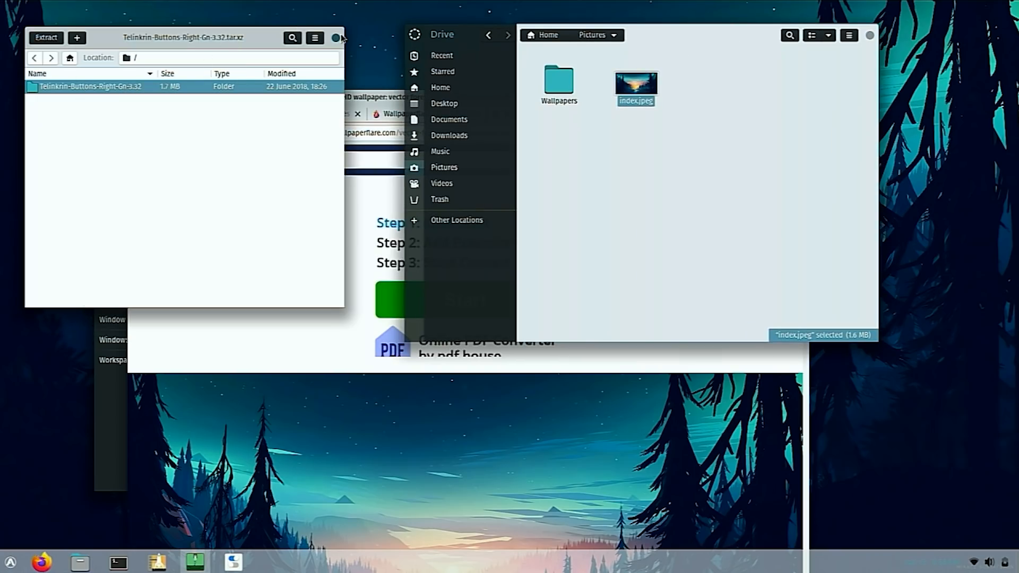
Bring Tweaks forward to confirm index.jpeg is the background image.
click(336, 38)
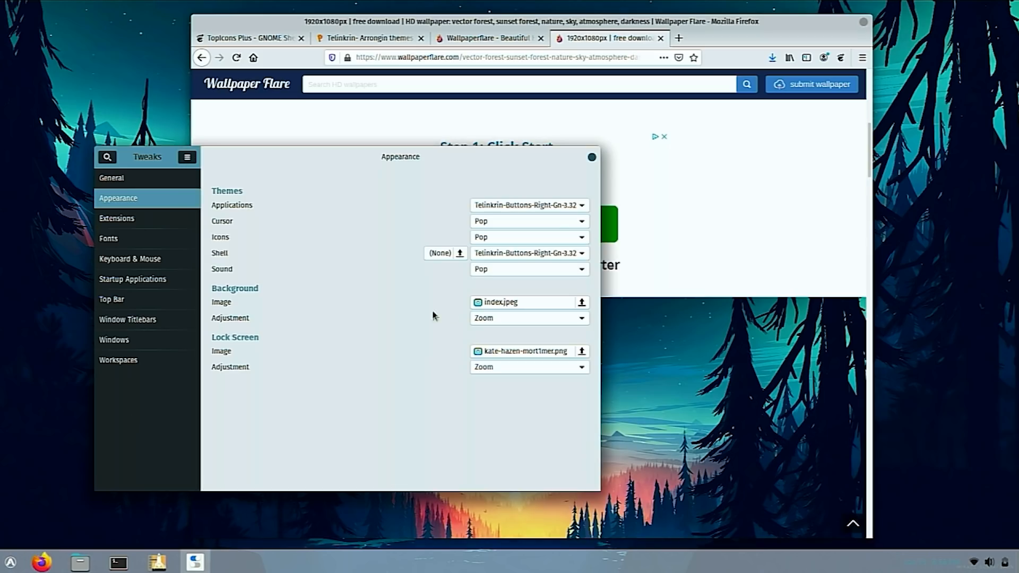
mouse_move(595, 164)
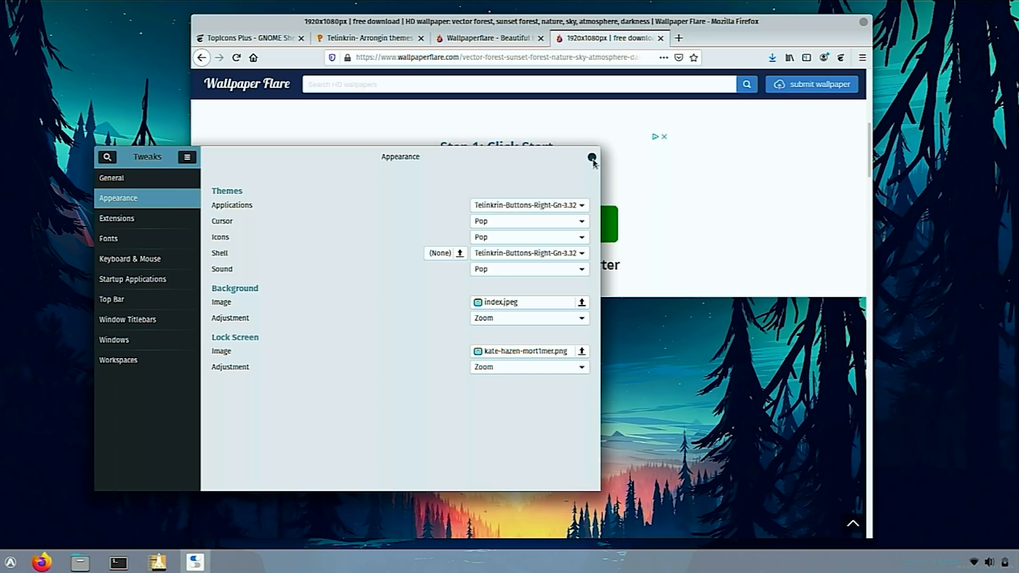
In nano, change the clock colour in the Telinkrin gnome-shell.css to #202020 and save.
click(591, 159)
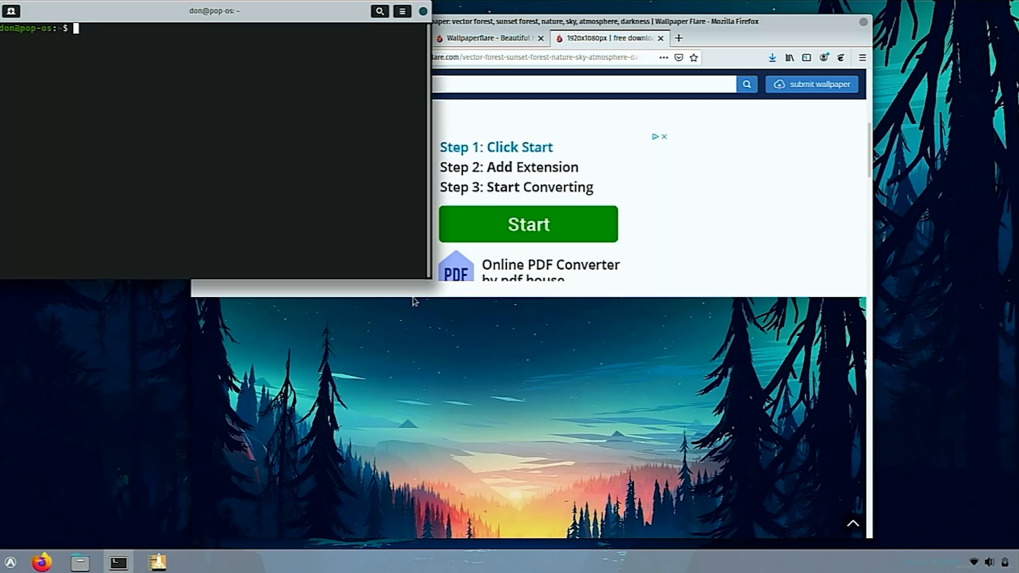
text(cd .tem)
text(clock)
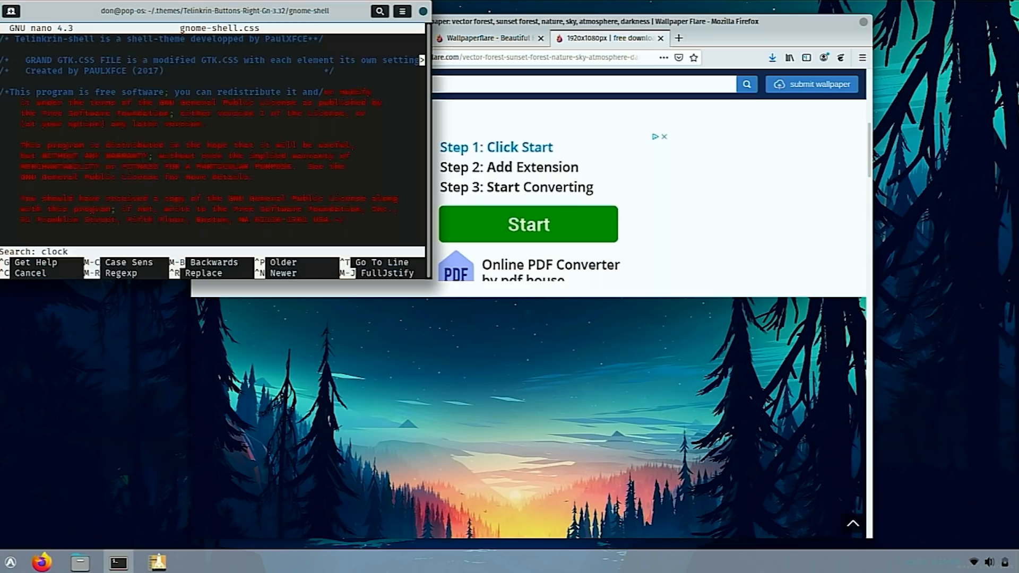
key(Return)
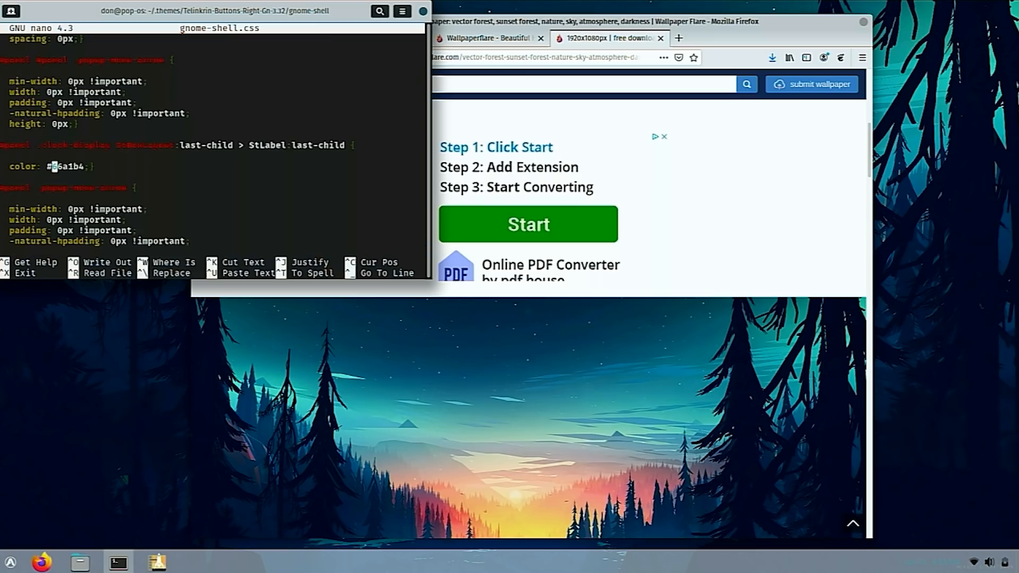
key(Backspace)
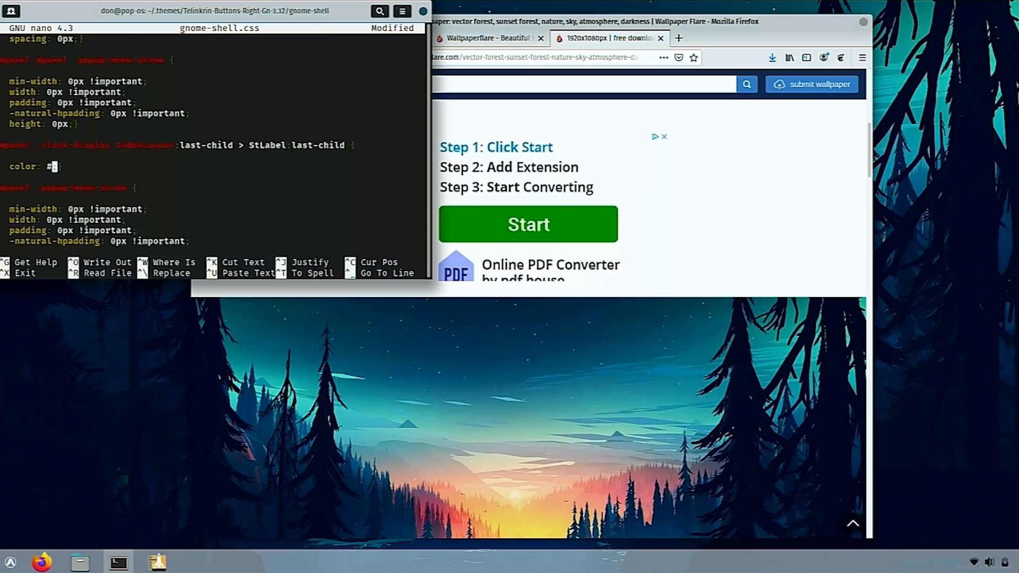
text(202020)
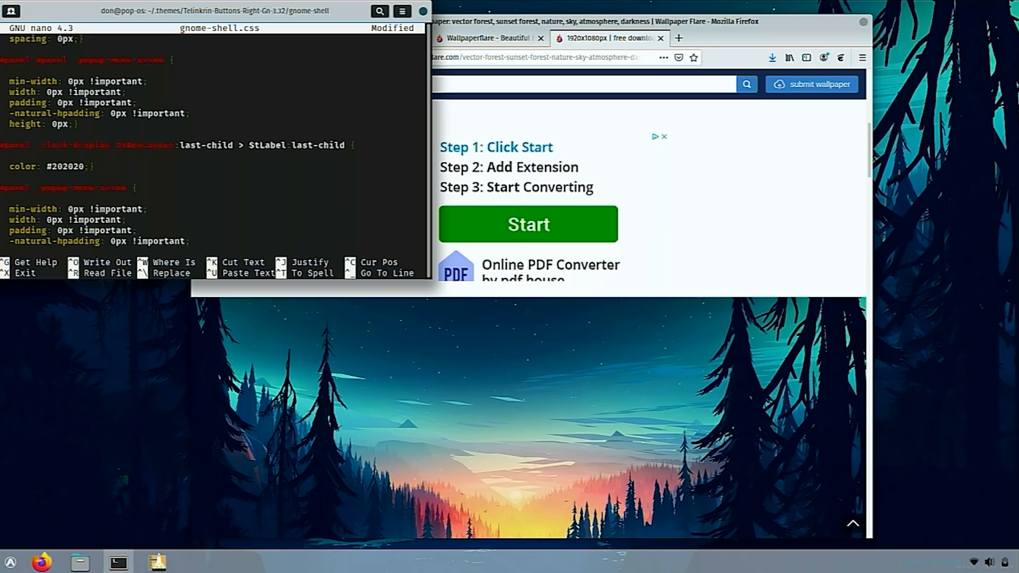
key(ctrl+x)
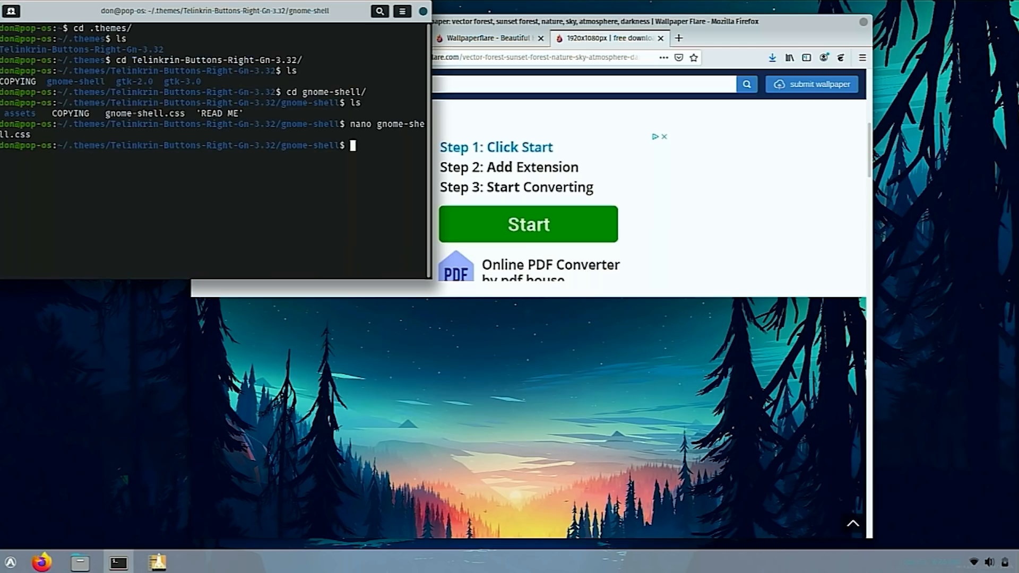
mouse_move(156, 169)
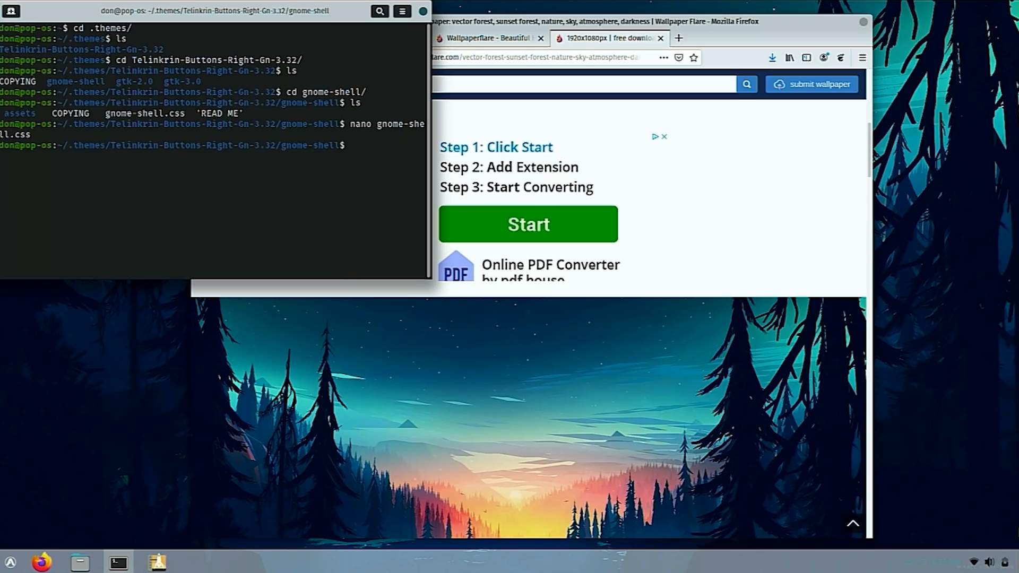
mouse_move(79, 162)
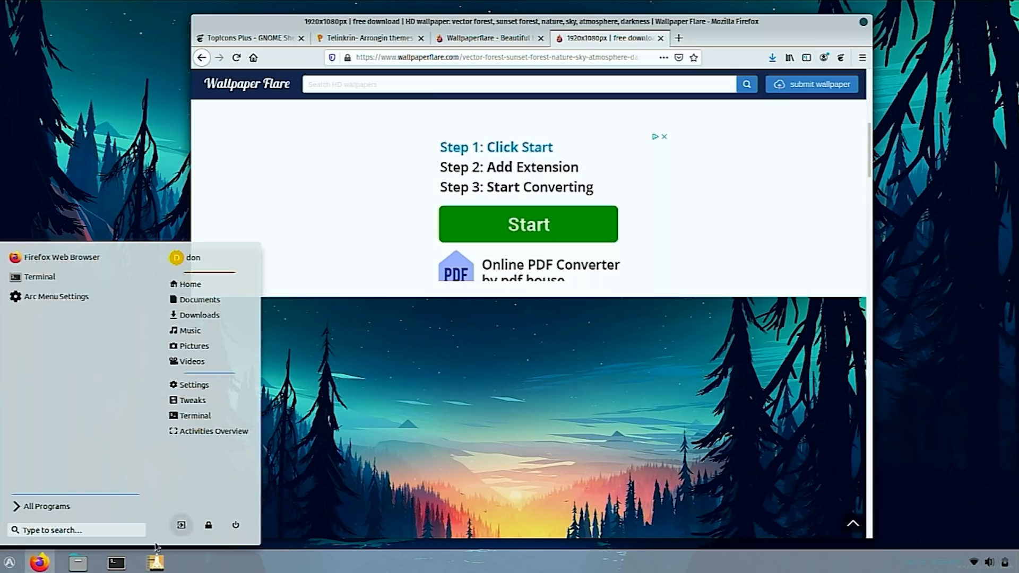
Open Arc Menu Settings from the menu button and view the Appearance and Shortcuts tabs.
right_click(10, 561)
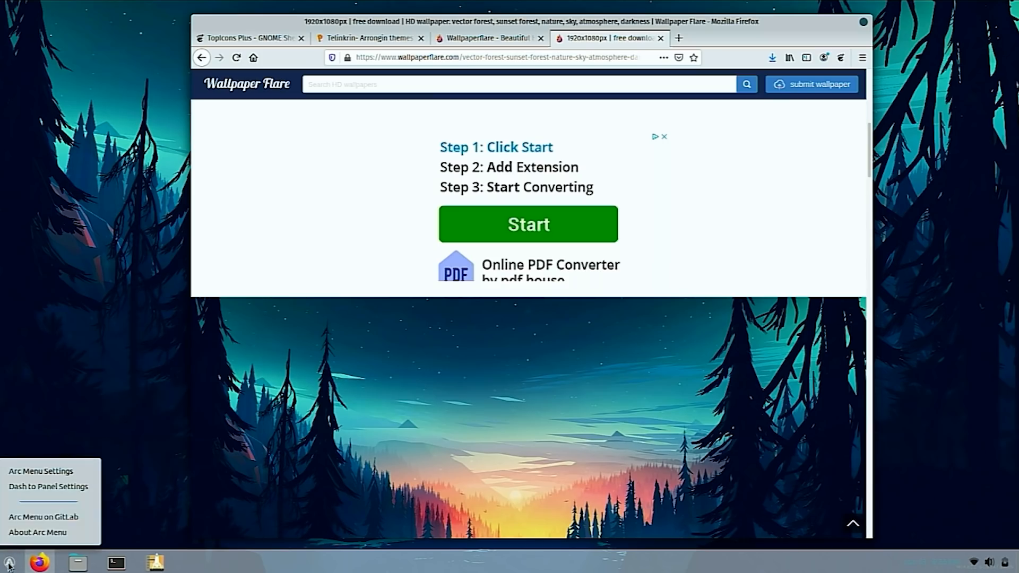
mouse_move(42, 470)
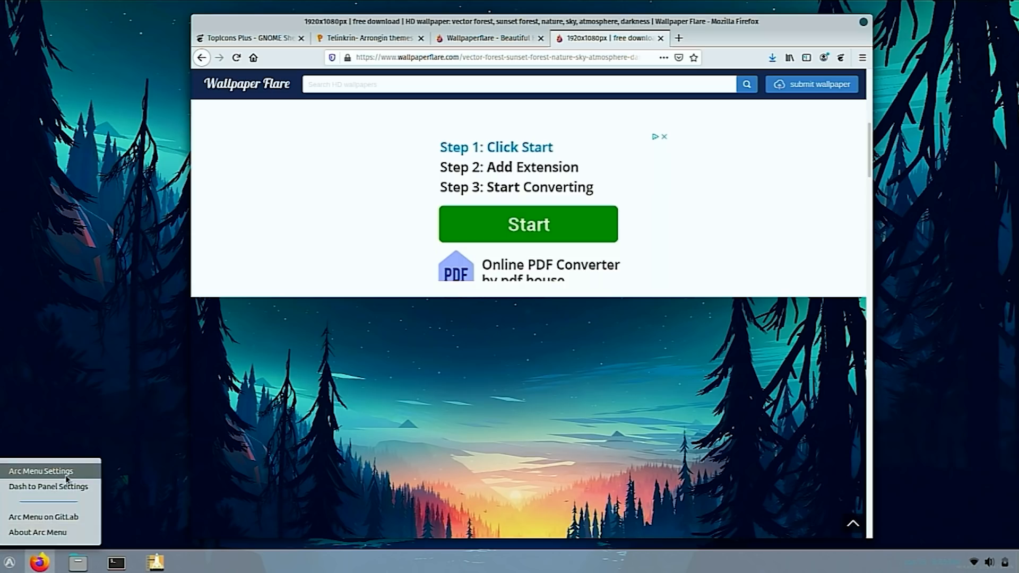
click(40, 470)
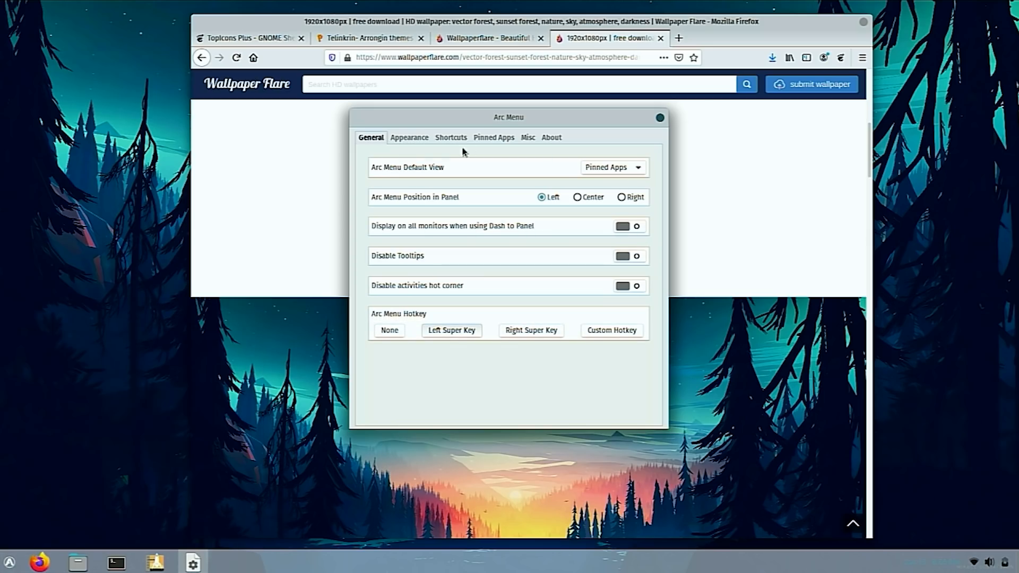
click(408, 137)
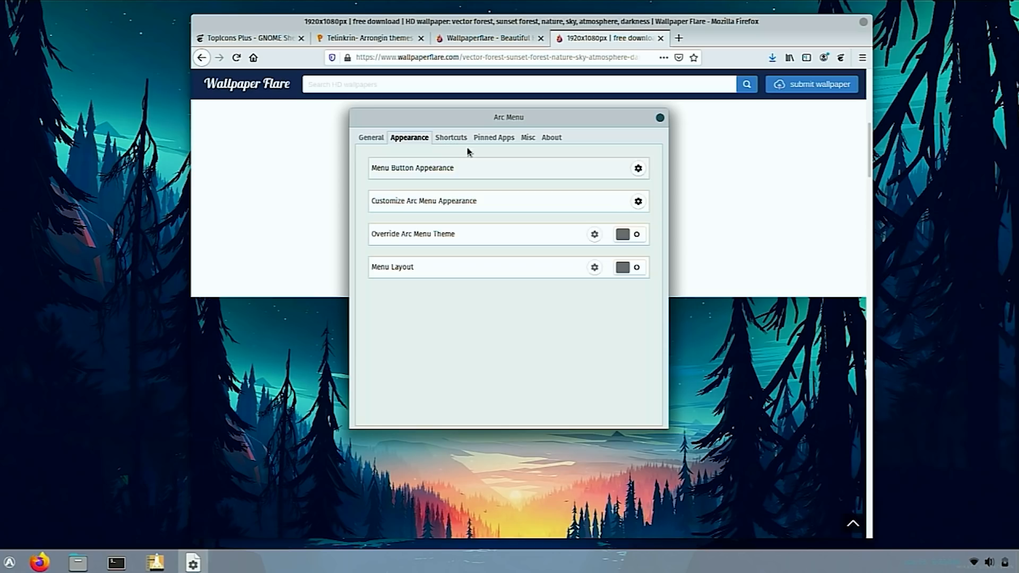
click(450, 137)
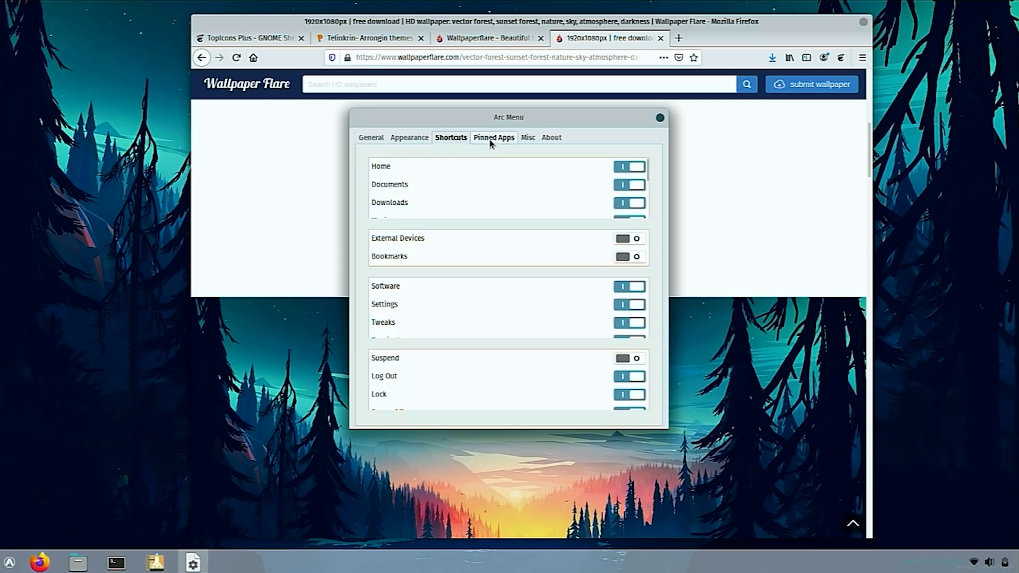
Look through the General, Pinned Apps and About tabs, ending on Appearance.
click(372, 137)
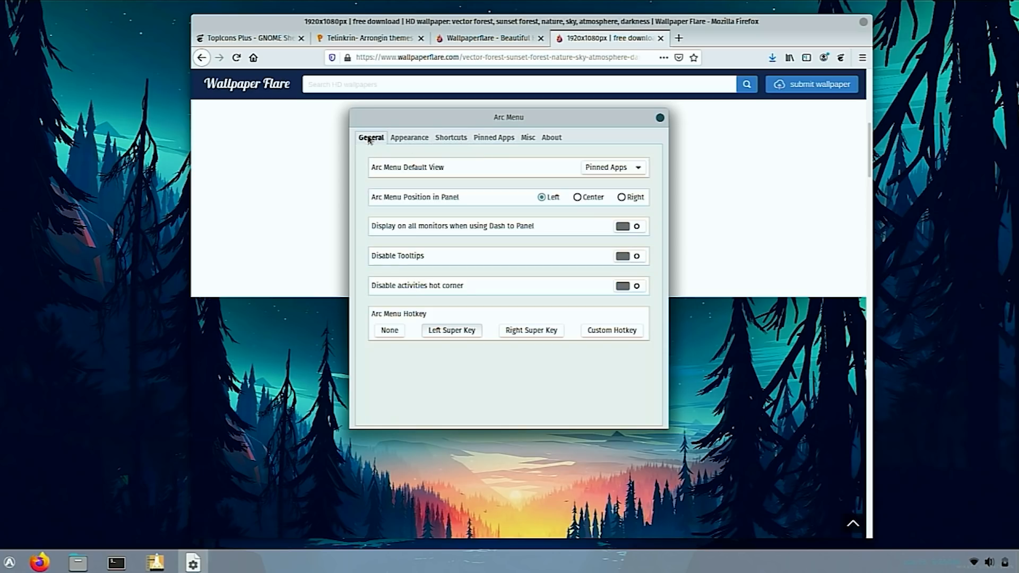
mouse_move(637, 311)
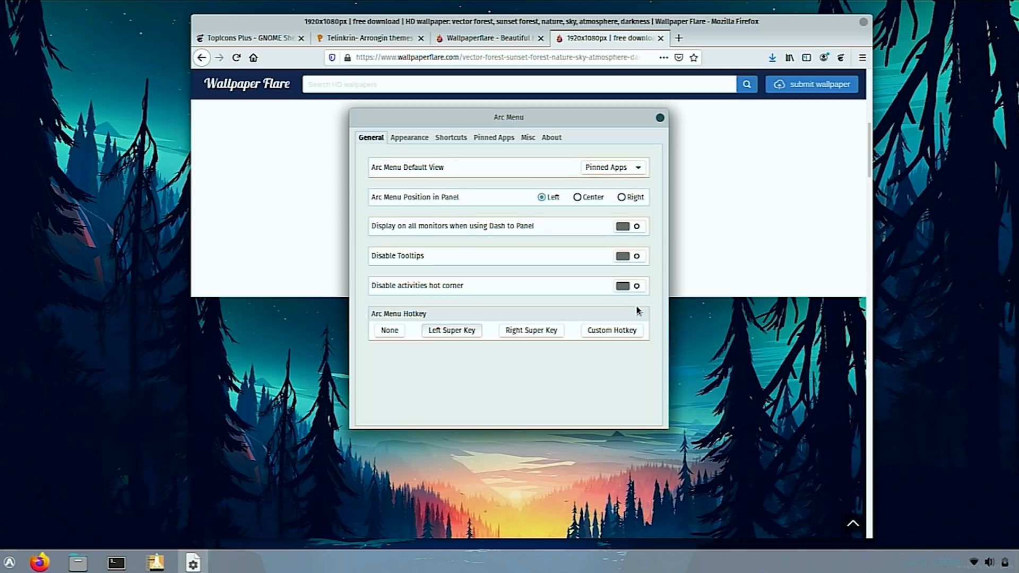
click(493, 137)
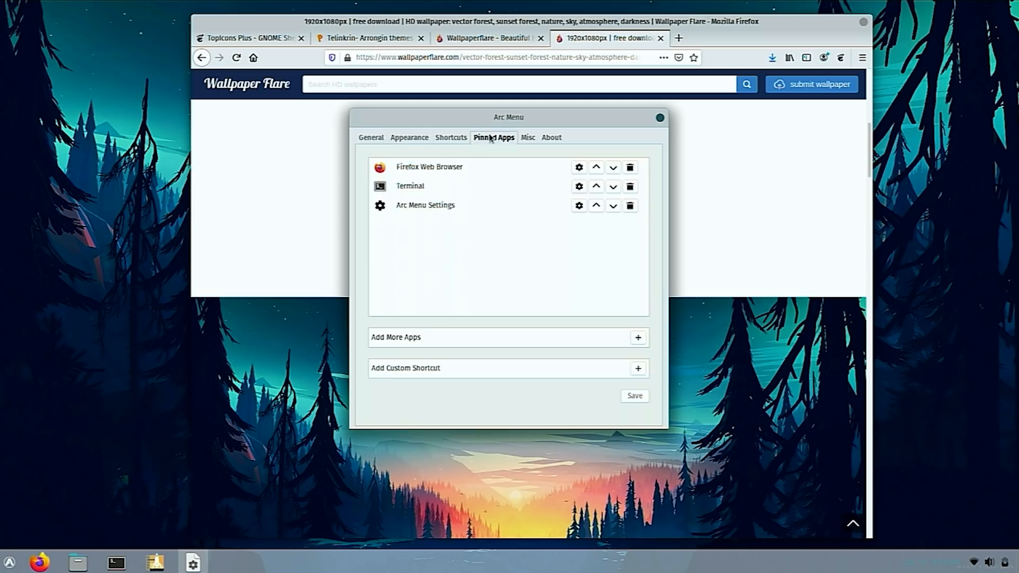
click(551, 137)
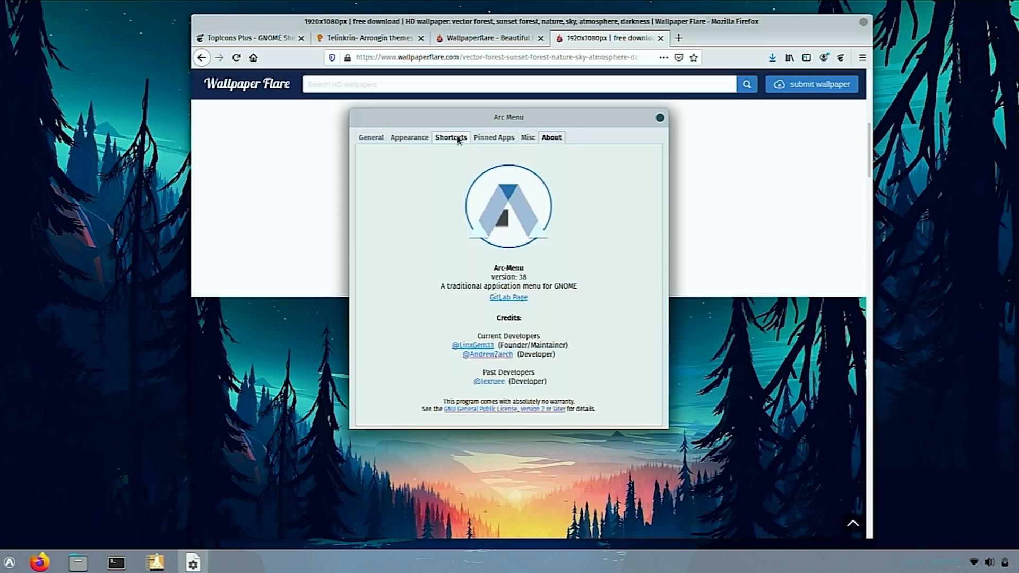
click(449, 137)
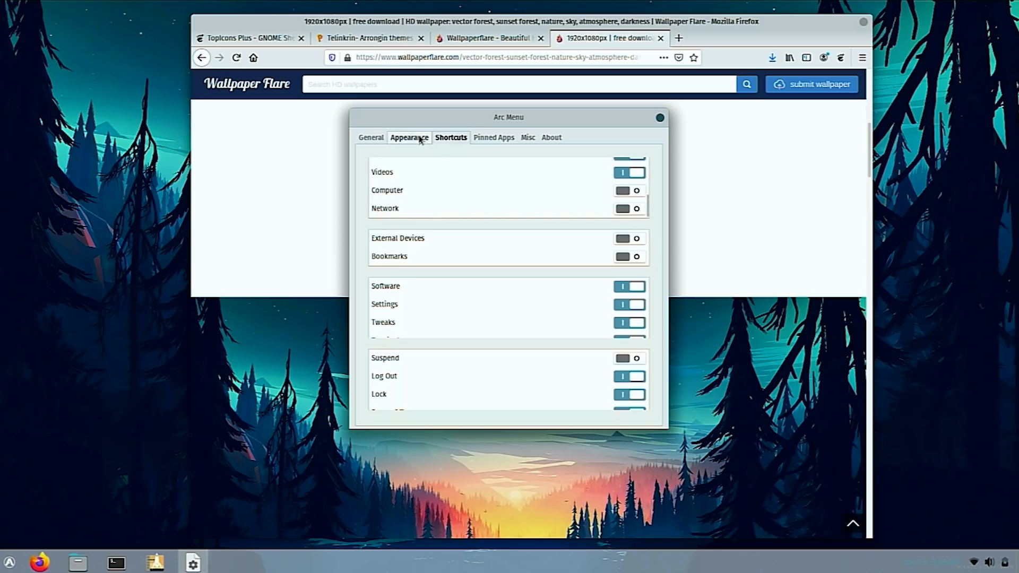
click(408, 137)
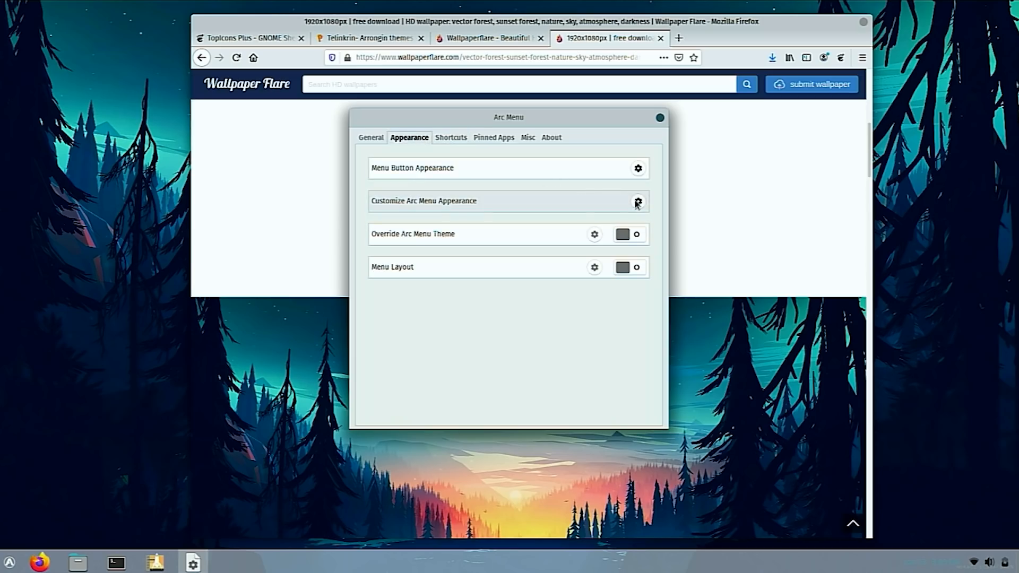
In Menu Button Appearance, set the Menu Button Icon to System Icon and close the windows.
click(638, 200)
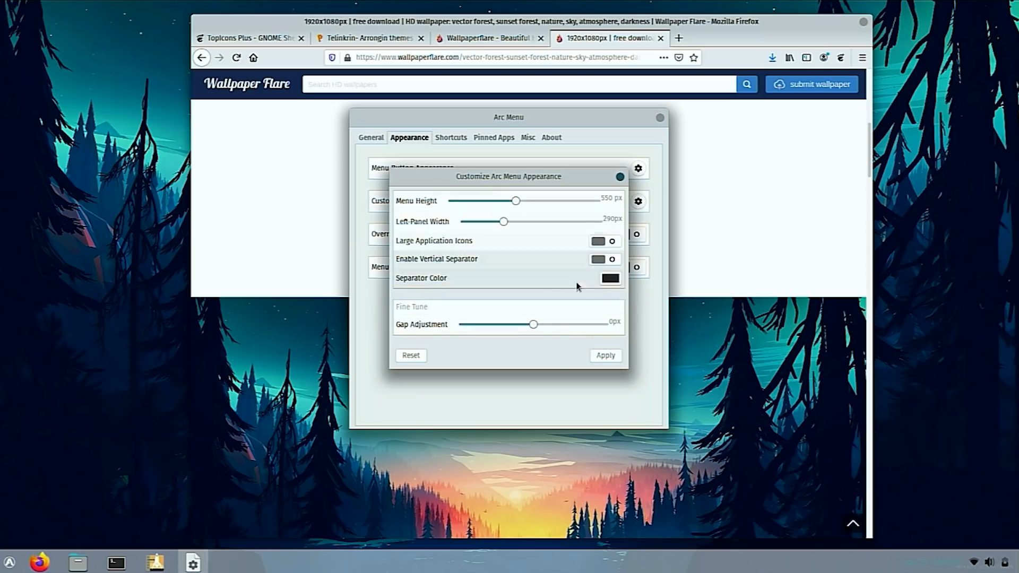
mouse_move(464, 357)
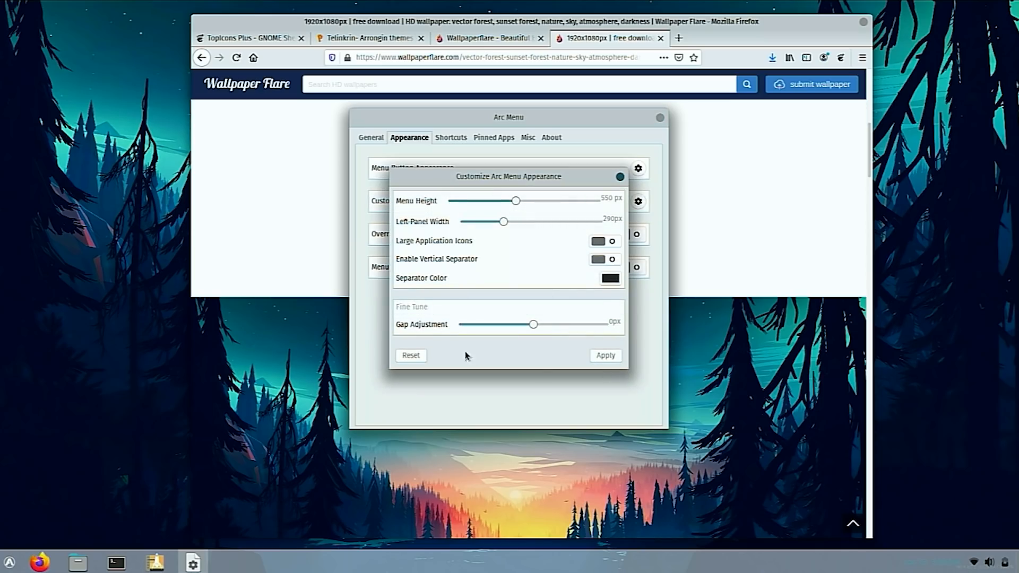
click(619, 177)
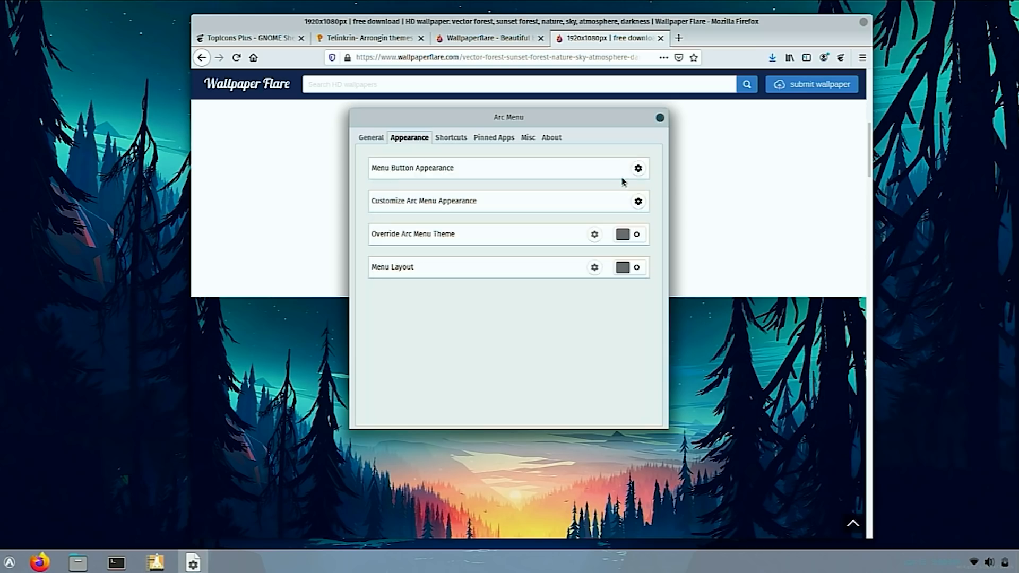
click(637, 168)
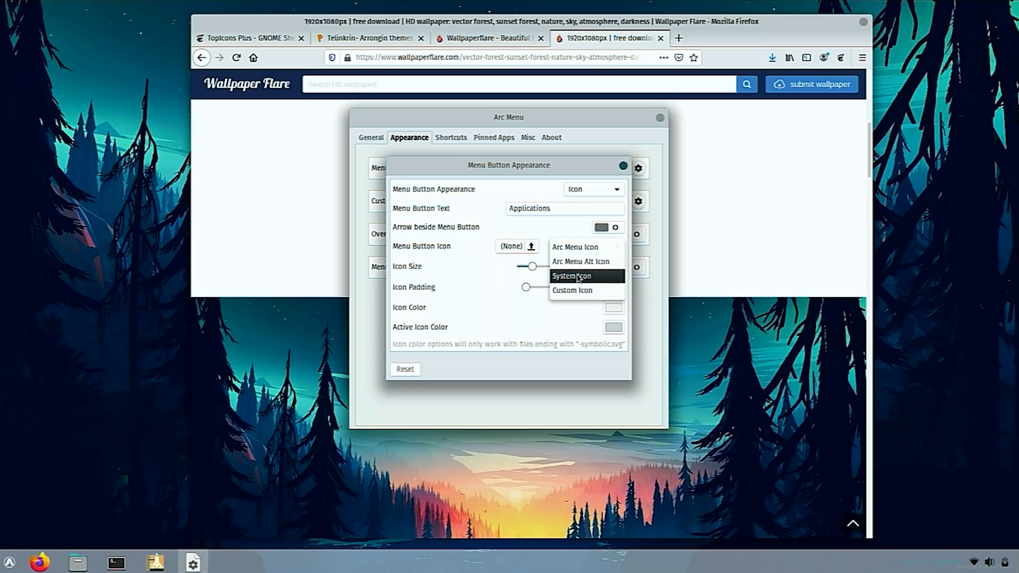
mouse_move(582, 261)
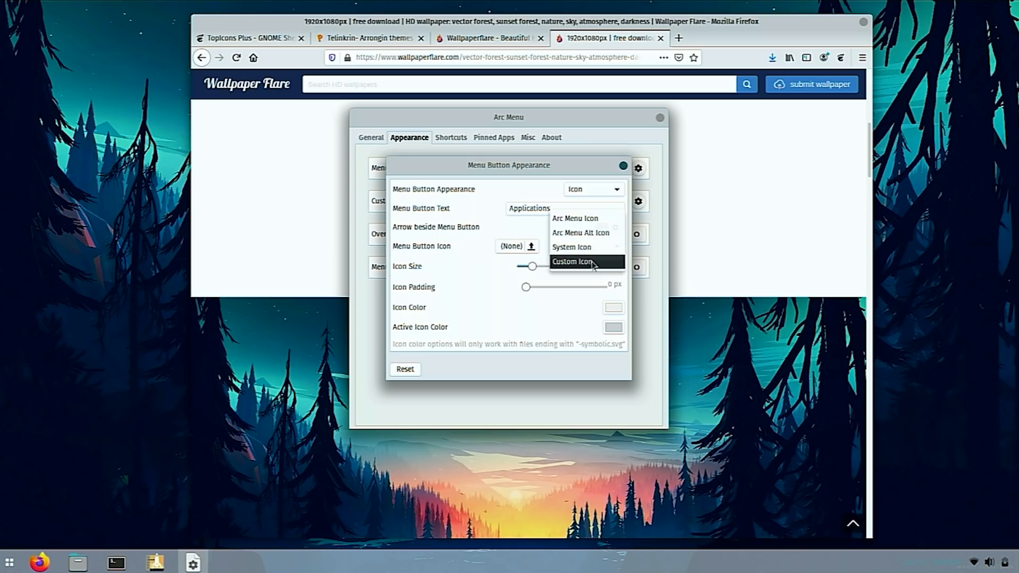
click(571, 246)
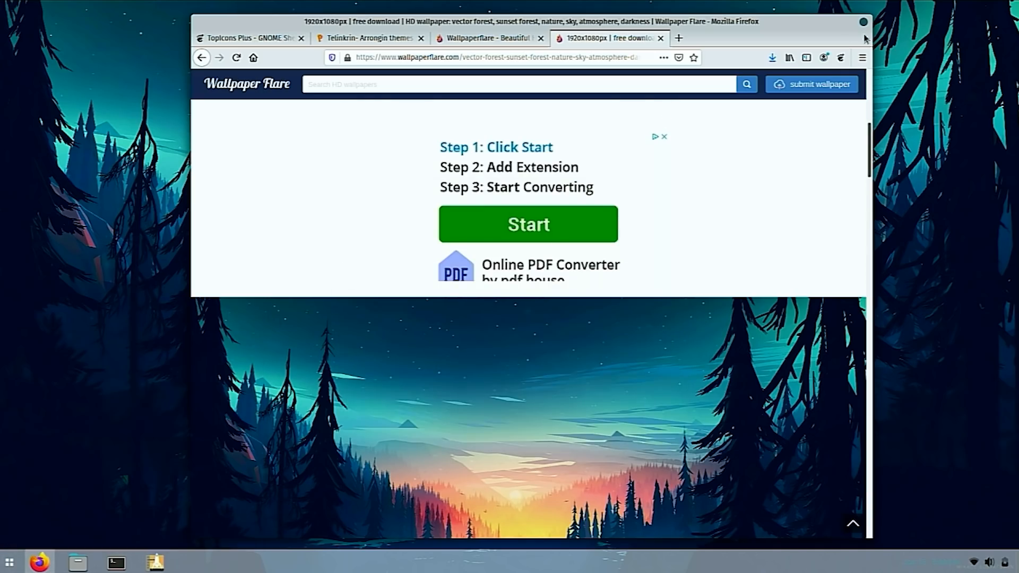
mouse_move(541, 39)
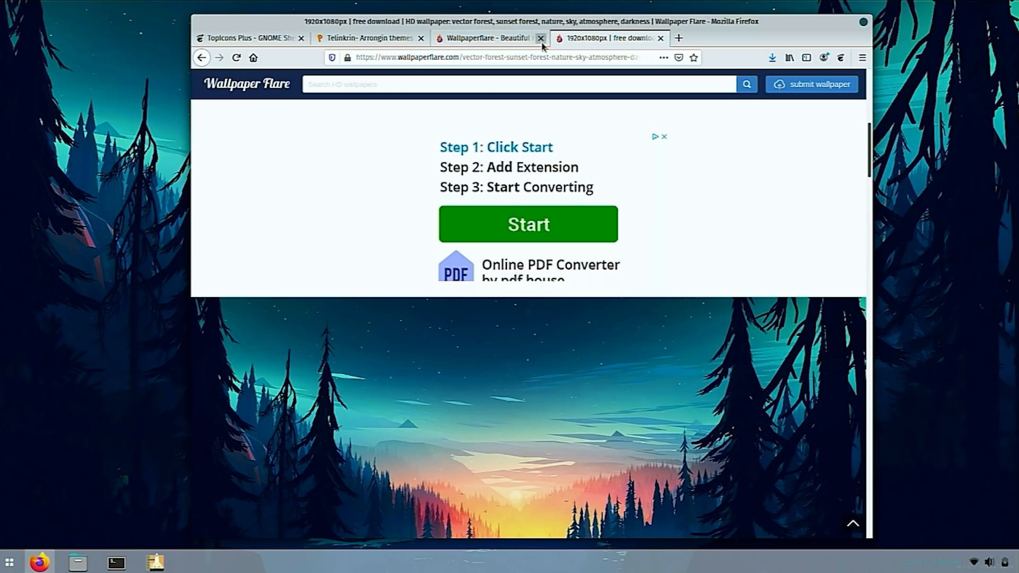
Close Firefox to reveal the forest wallpaper desktop.
click(540, 38)
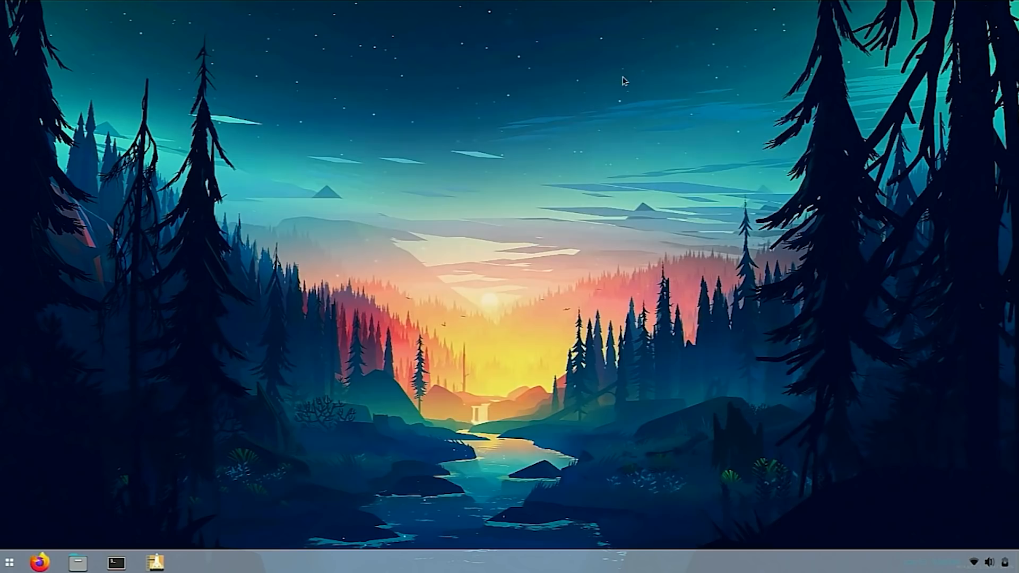
mouse_move(913, 570)
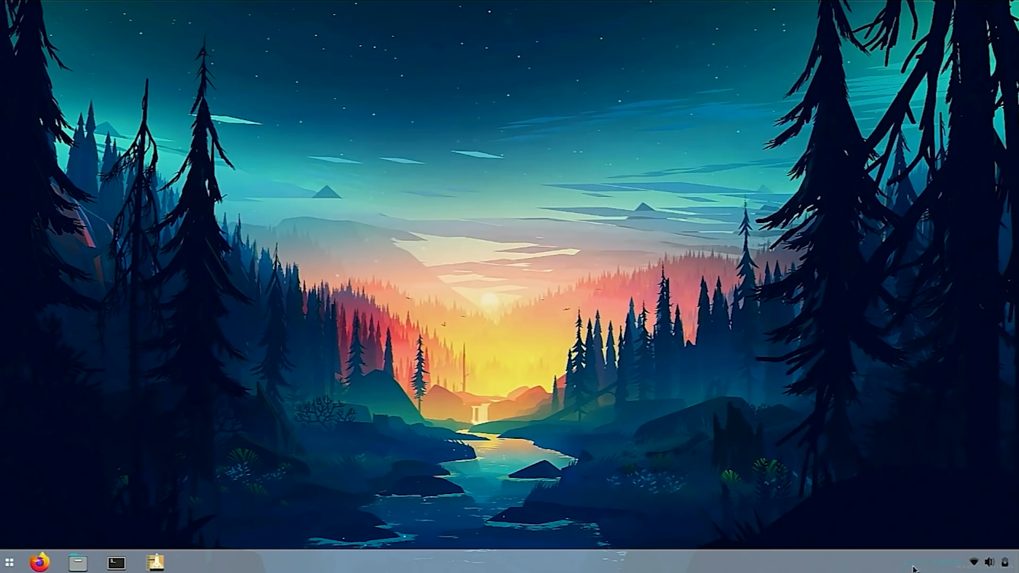
mouse_move(249, 523)
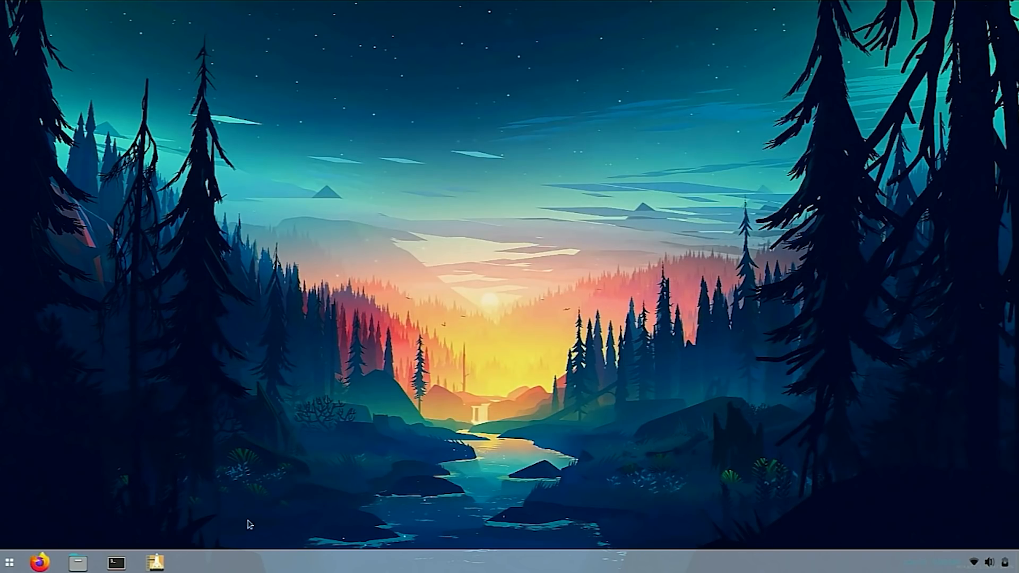
click(9, 562)
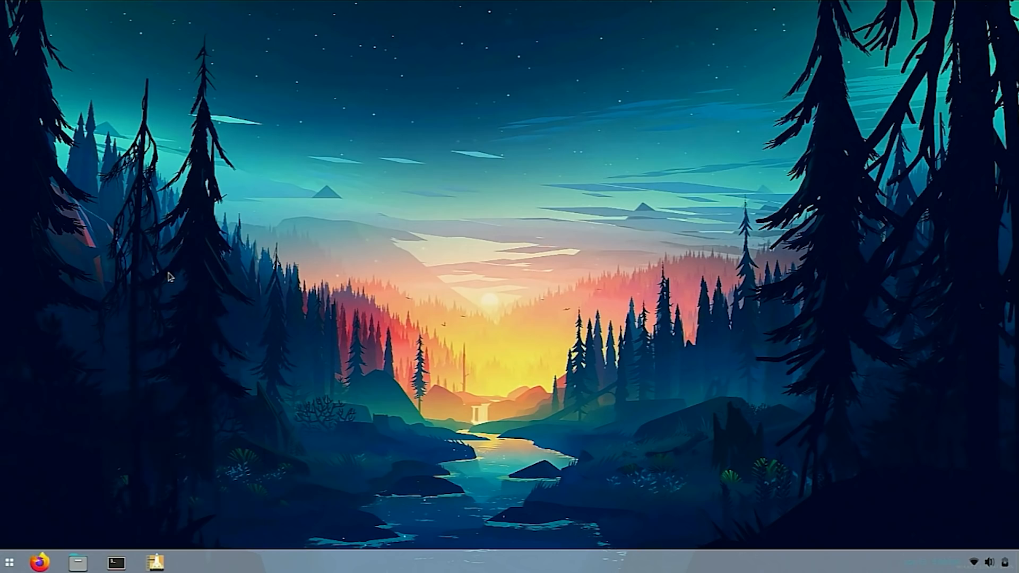
Reselect Telinkrin-Buttons-Right-Gn-3.32 as the Applications theme so the panel clock becomes readable.
click(192, 562)
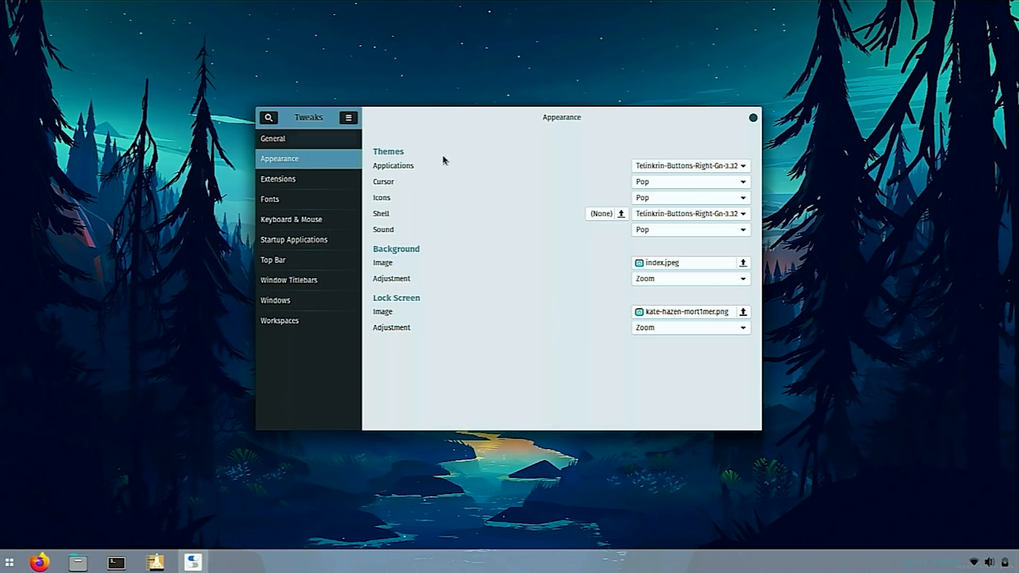
click(689, 166)
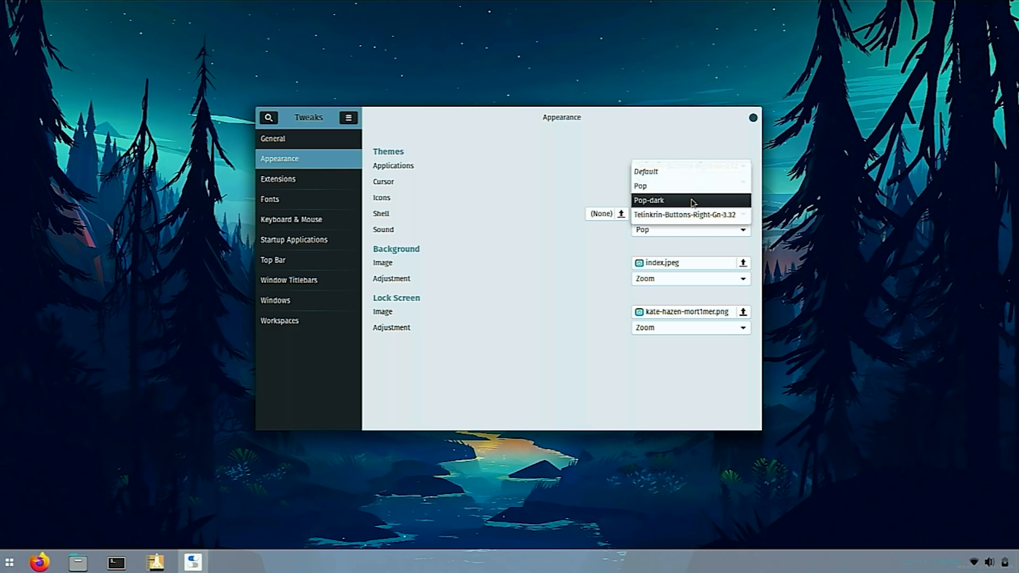
click(684, 215)
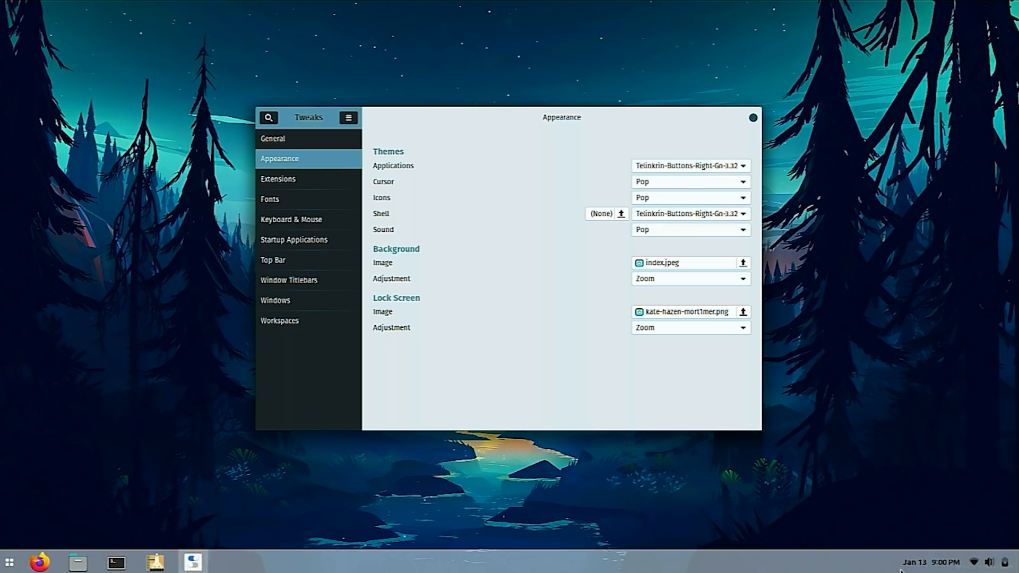
mouse_move(955, 567)
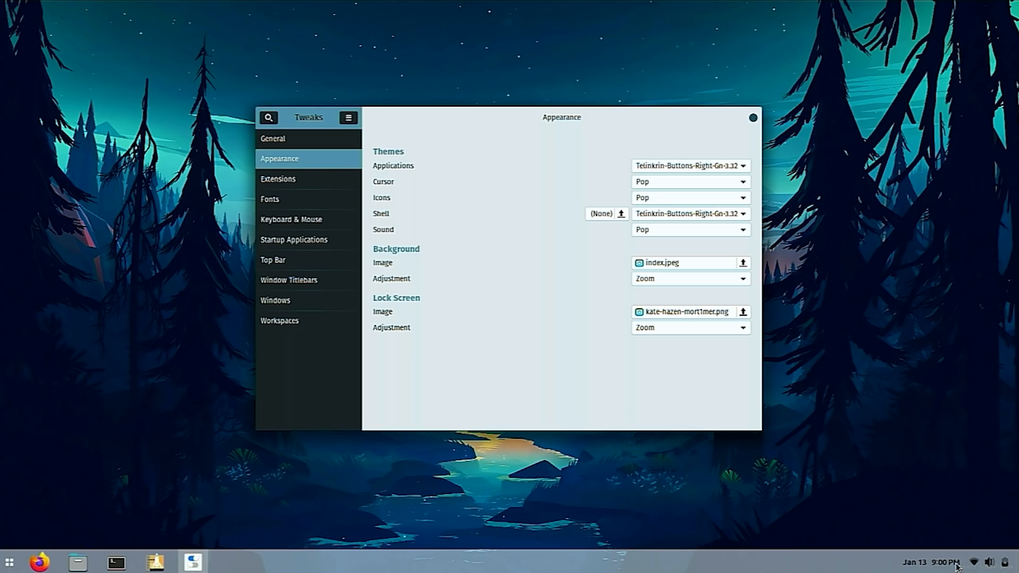